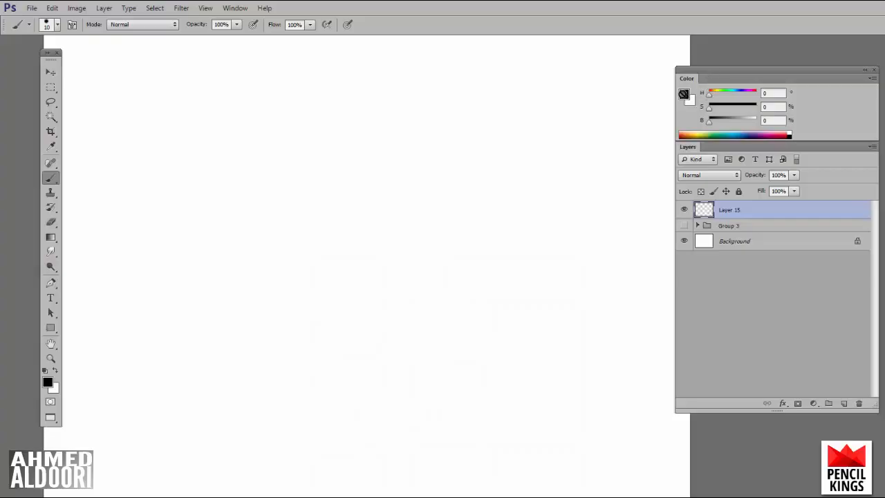
Choose a saturated red foreground colour in the Color Picker for the pelvis block.
click(47, 382)
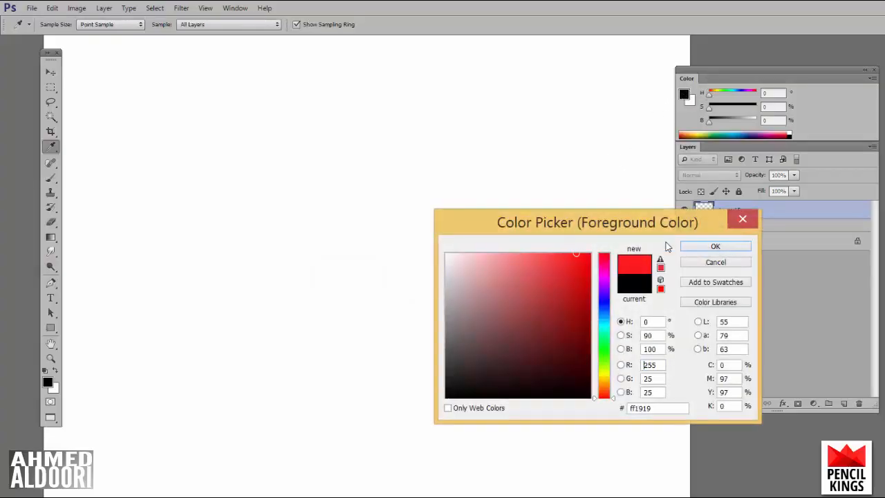
click(715, 246)
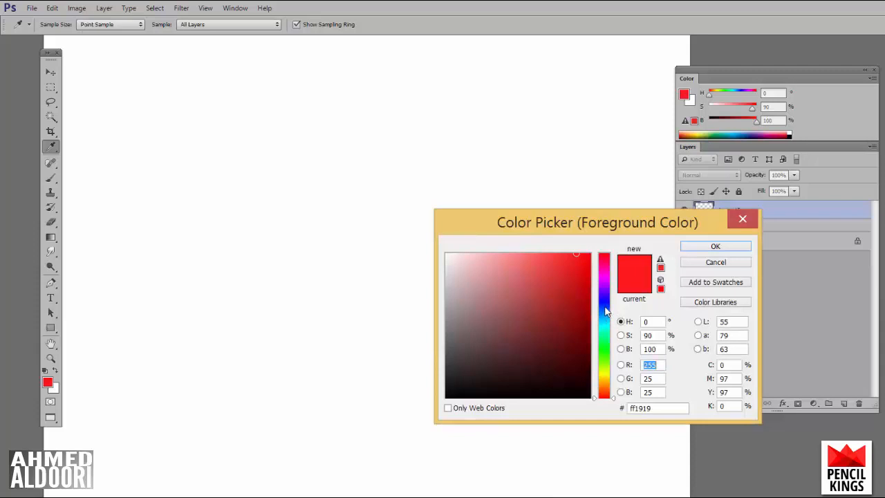
click(714, 246)
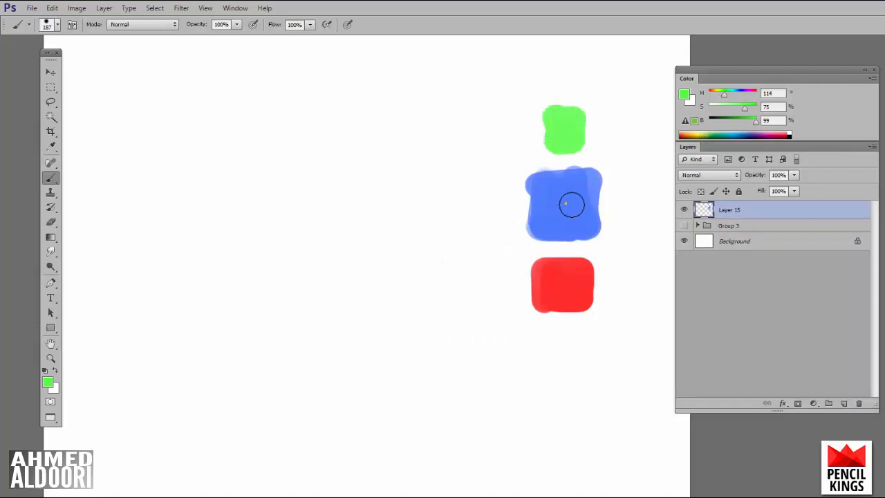
Paint green upper arms and thighs, then pick light cyan for the lower limbs.
drag(495, 249, 514, 188)
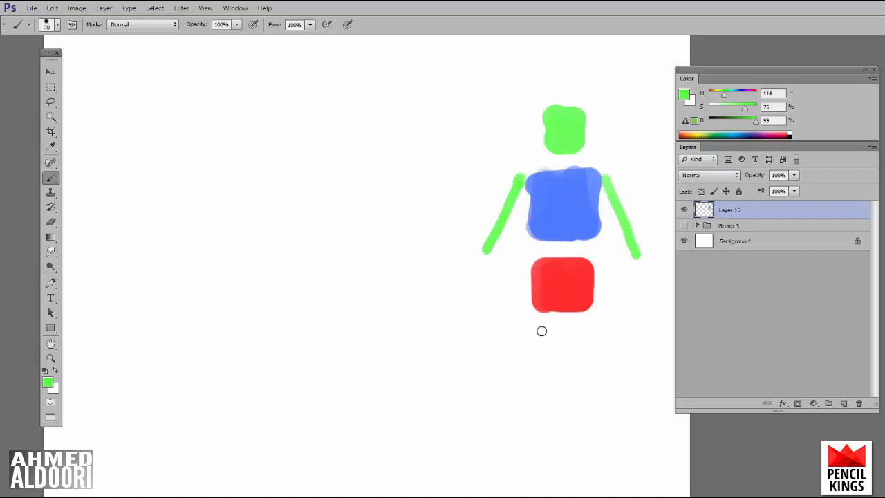
drag(536, 332, 593, 415)
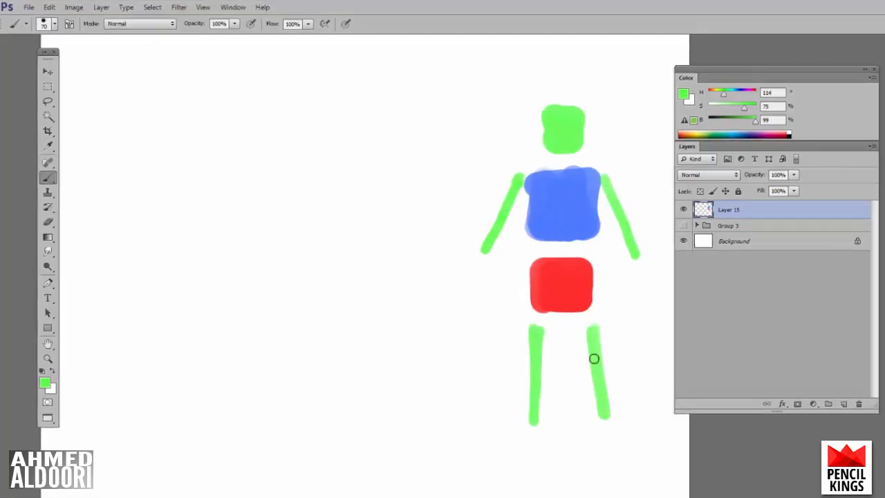
click(44, 382)
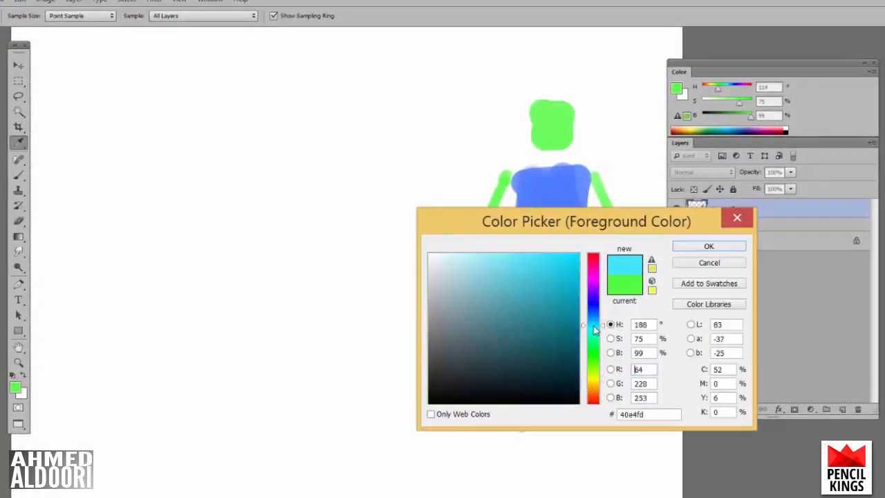
click(708, 246)
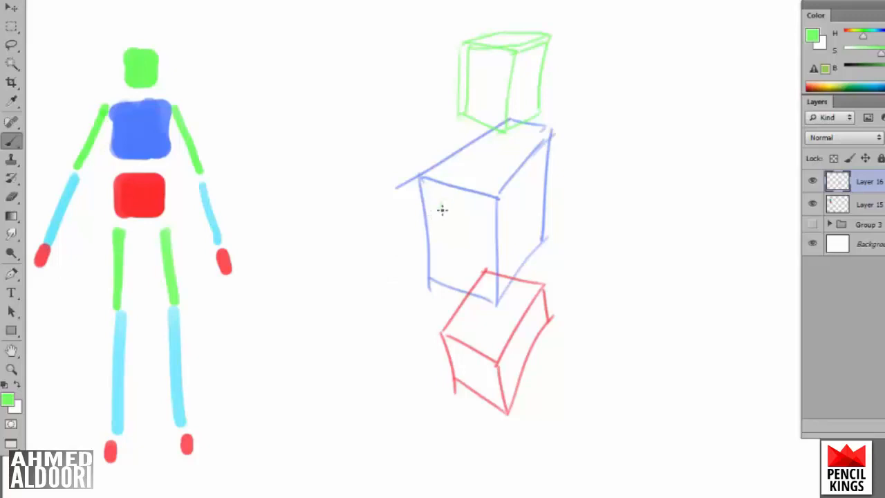
Draw green upper arms and a green thigh with hip and shoulder joint circles.
drag(344, 373, 439, 205)
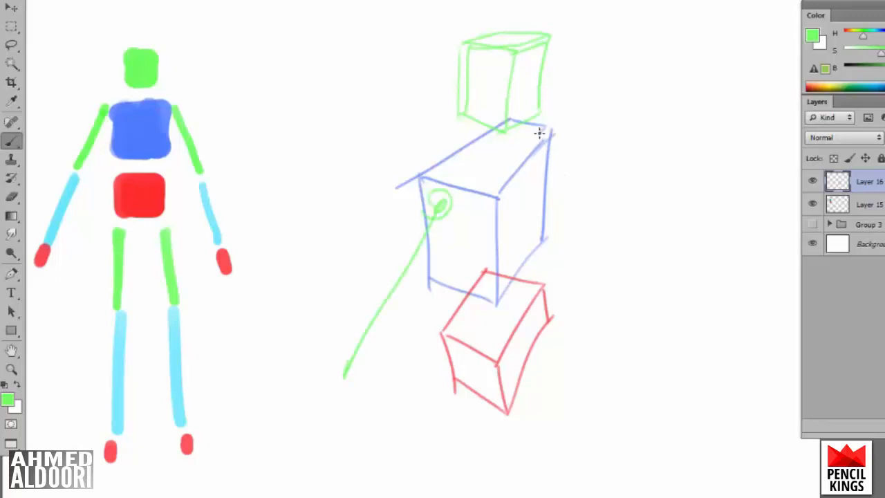
drag(542, 131, 636, 205)
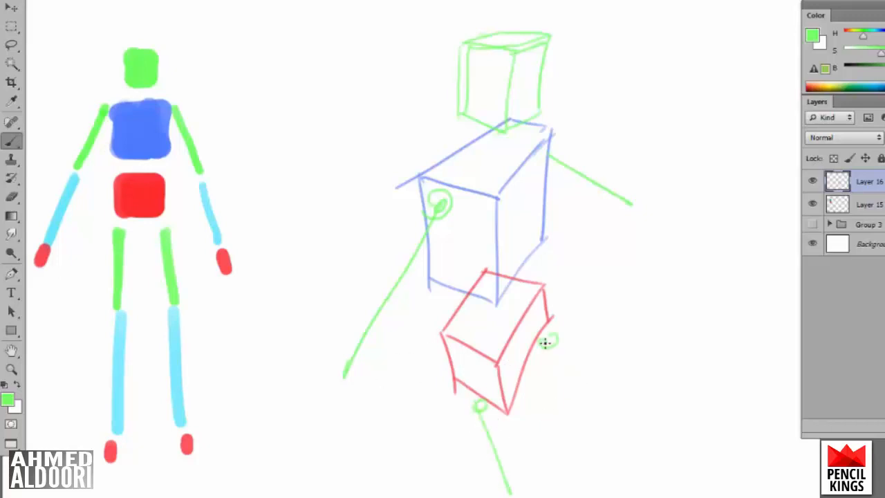
drag(547, 343, 666, 381)
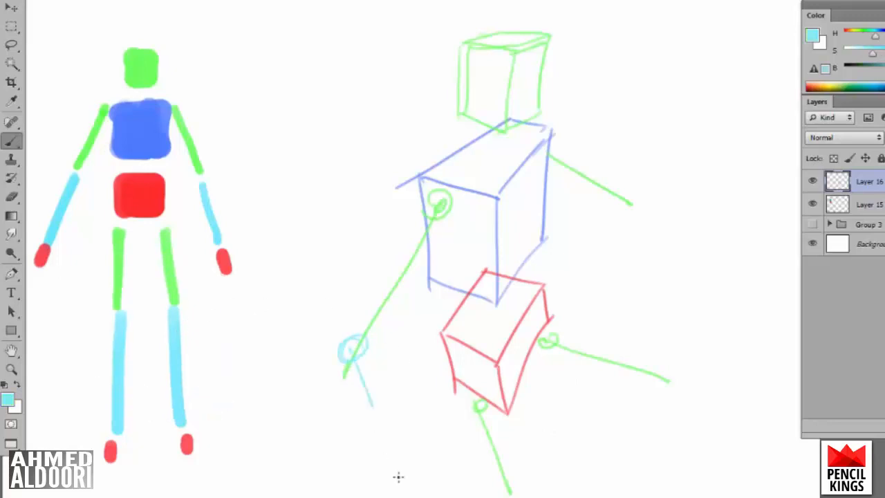
Draw cyan forearms and lower legs ending in joint circles.
drag(352, 353, 401, 481)
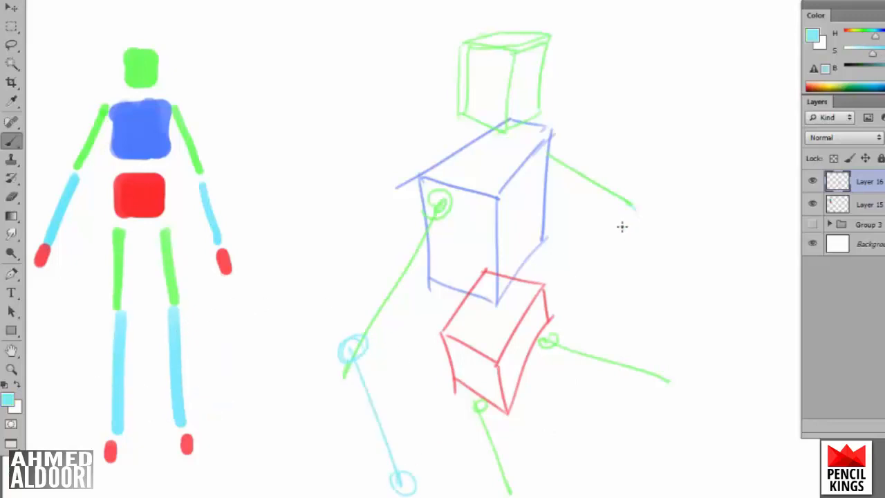
drag(625, 215, 736, 163)
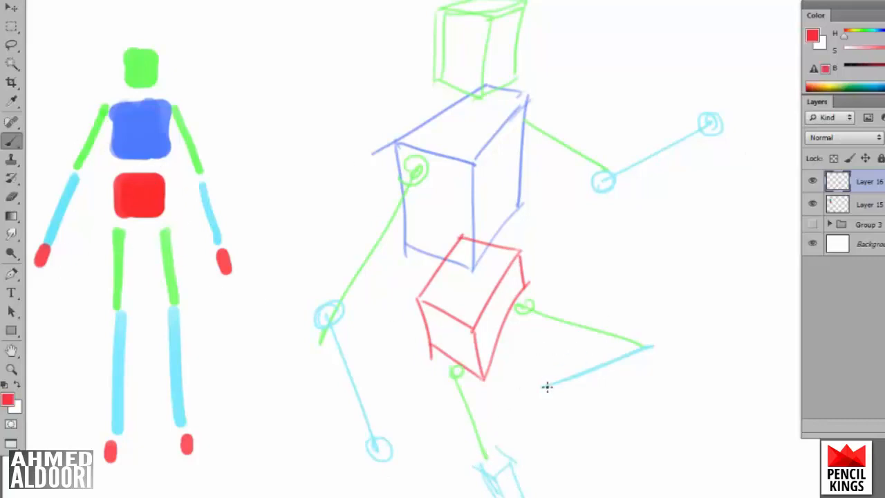
drag(553, 386, 533, 429)
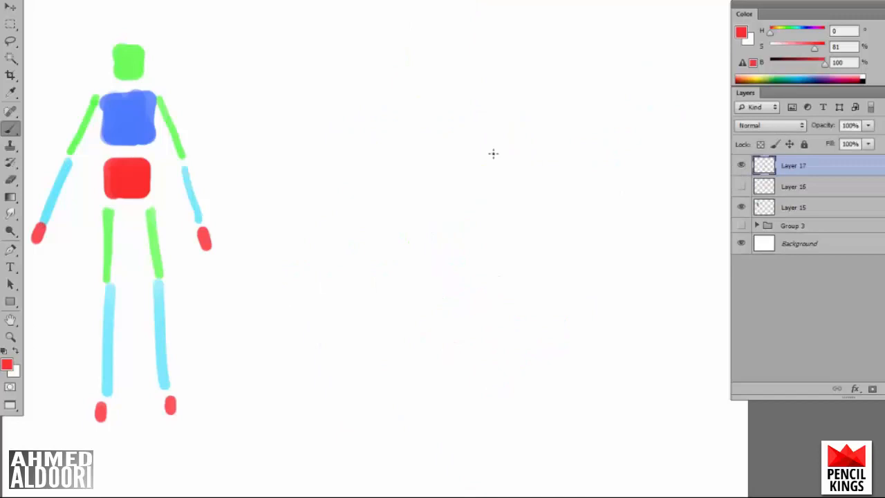
mouse_move(412, 275)
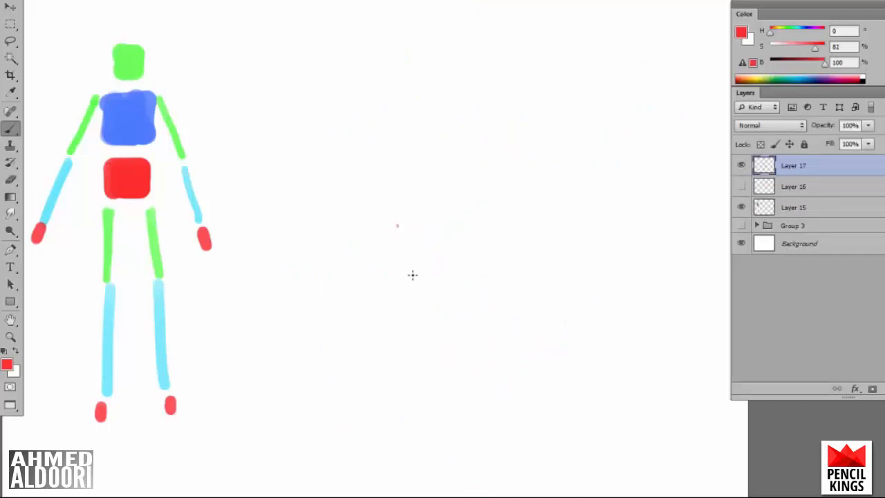
Sketch the red pelvis, blue ribcage and green head boxes of the second pose.
drag(399, 224, 503, 277)
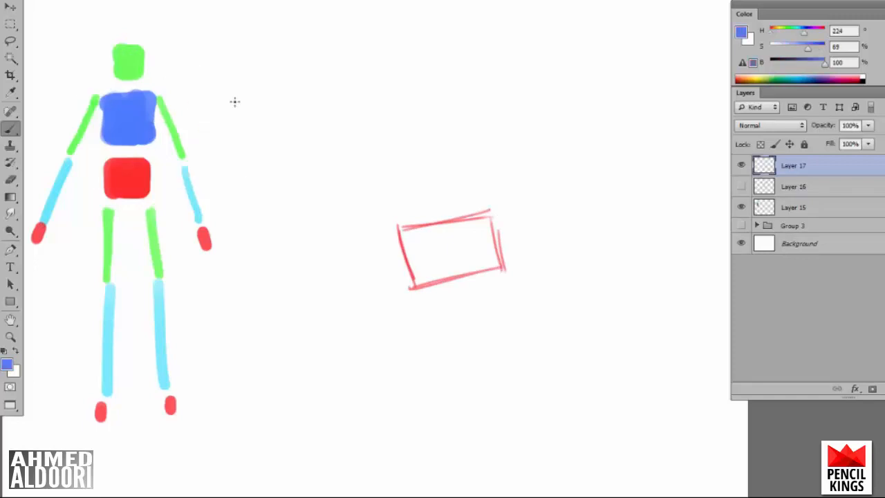
drag(398, 86, 491, 196)
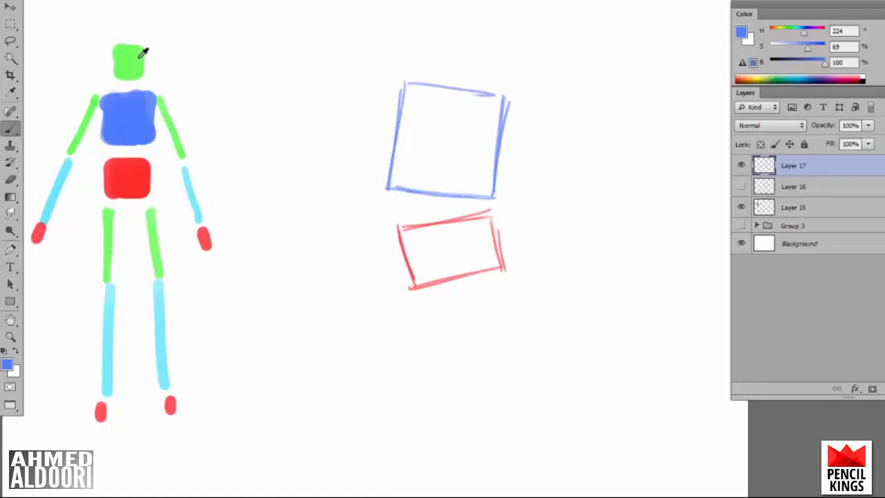
drag(422, 21, 473, 53)
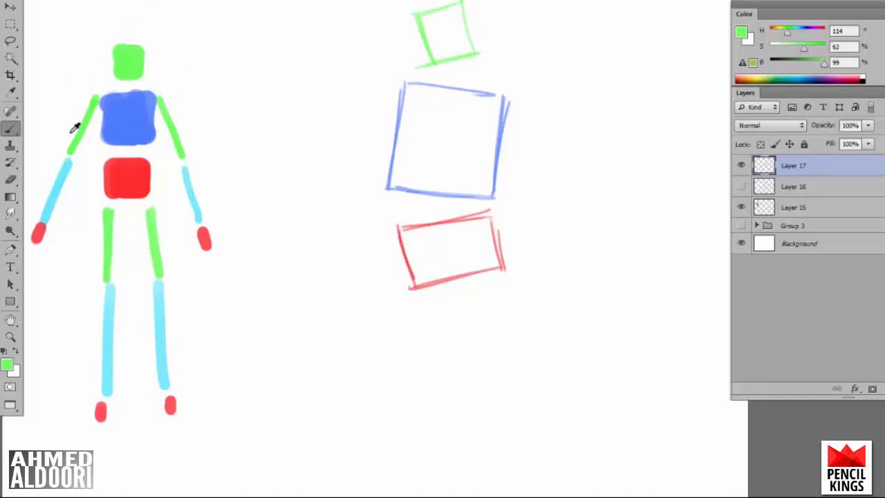
mouse_move(531, 116)
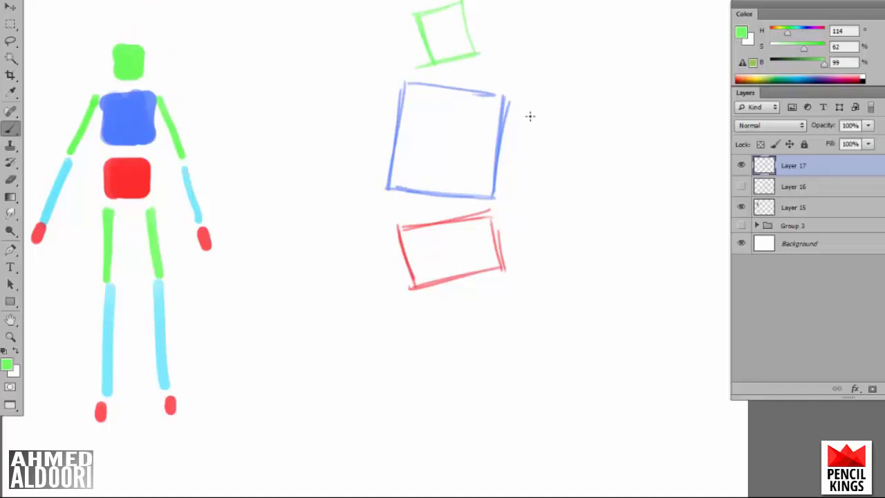
Draw the green upper arms and cyan forearms on both sides.
drag(523, 111, 587, 166)
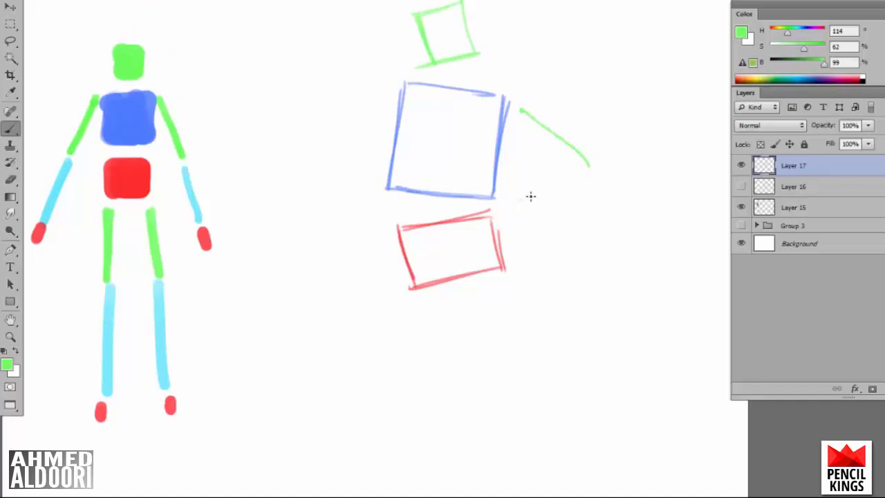
drag(394, 104, 346, 197)
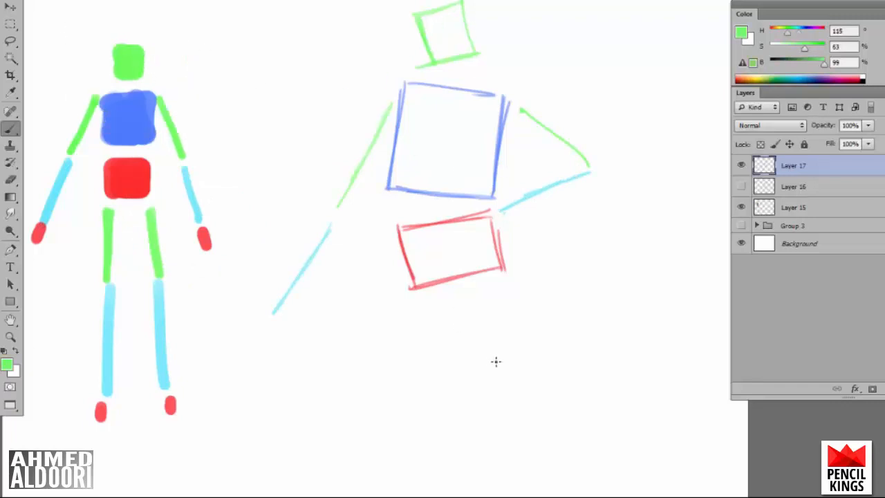
Draw two green thighs and two cyan lower legs below the pelvis.
drag(423, 298, 423, 404)
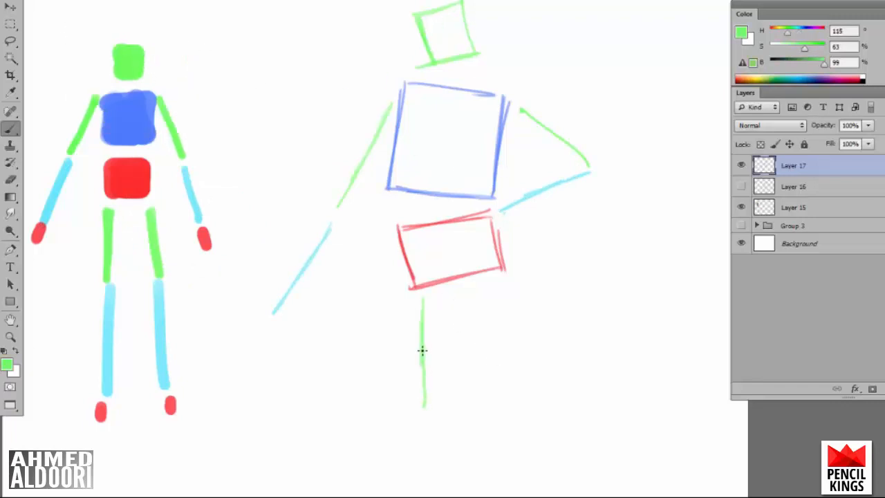
drag(428, 293, 402, 432)
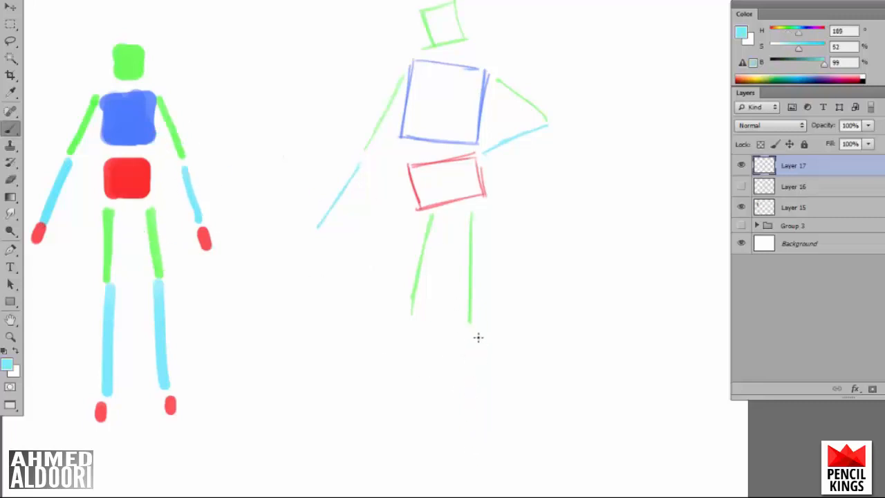
drag(473, 325, 473, 477)
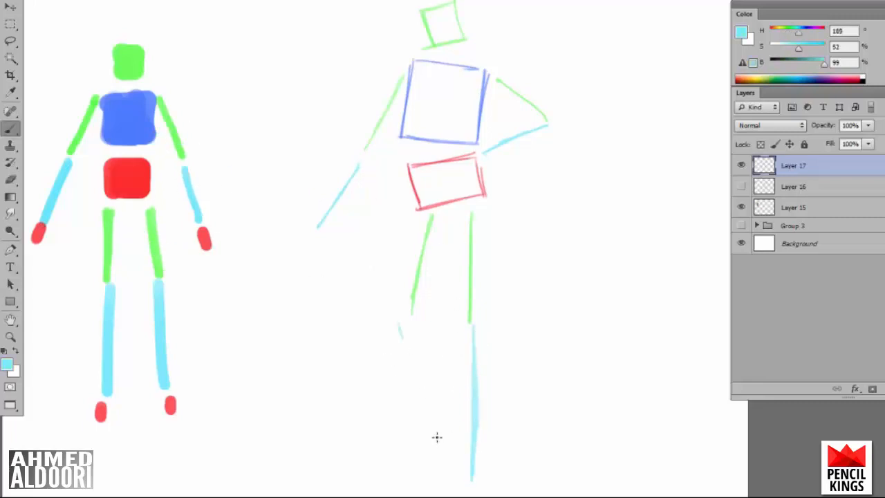
drag(388, 325, 436, 442)
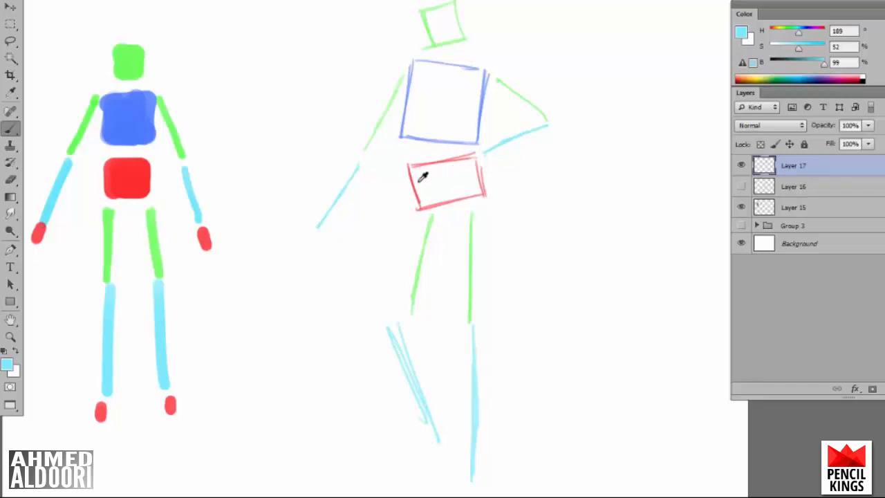
drag(315, 221, 325, 238)
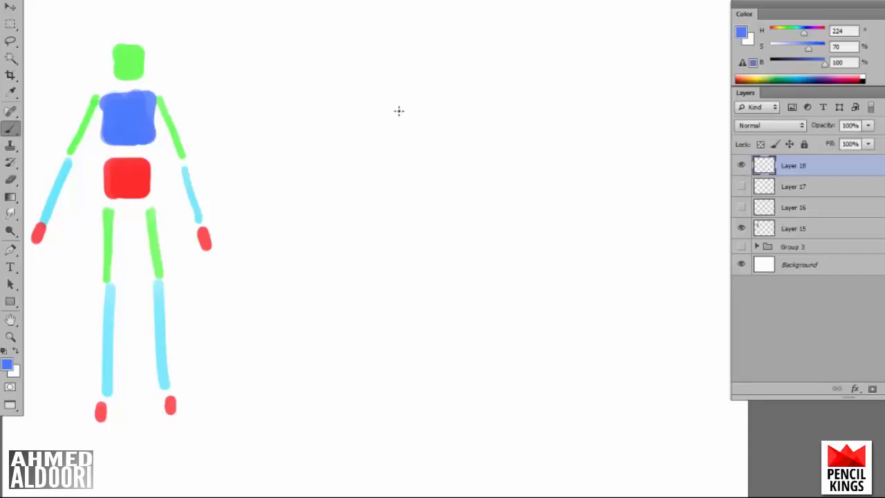
mouse_move(335, 119)
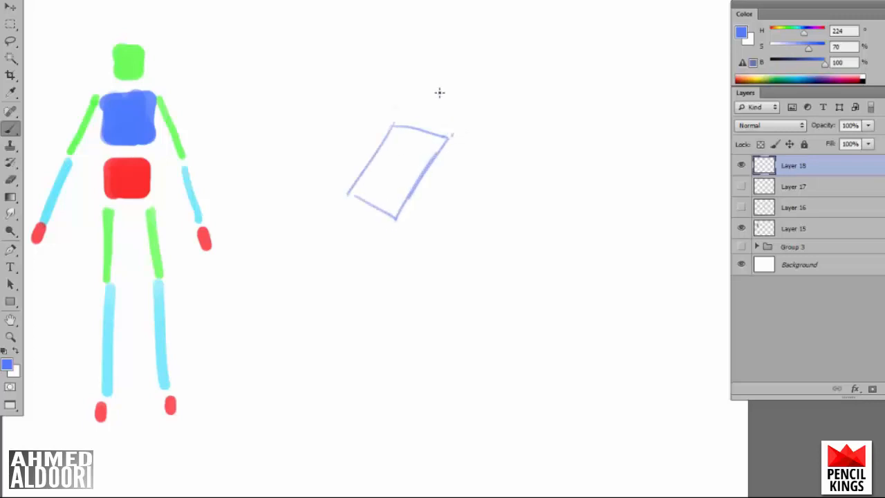
Sketch a tilted blue ribcage, red pelvis and green head box for the third pose.
drag(394, 132, 470, 91)
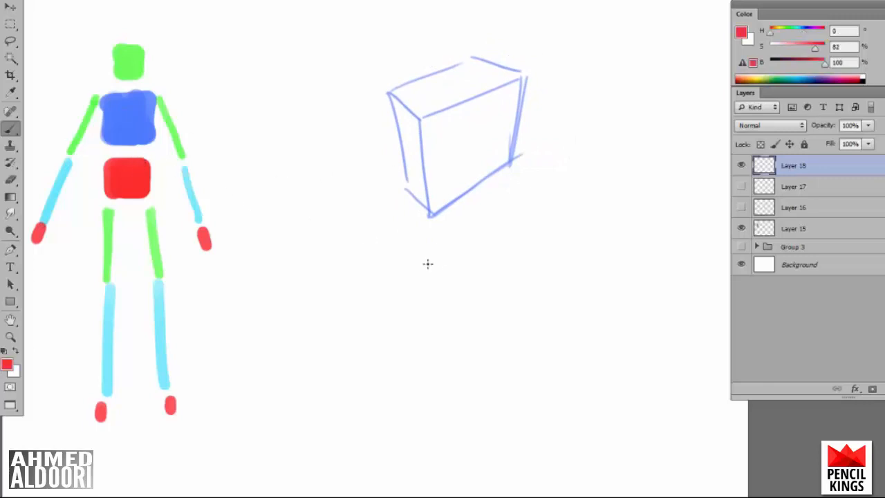
drag(429, 222, 459, 274)
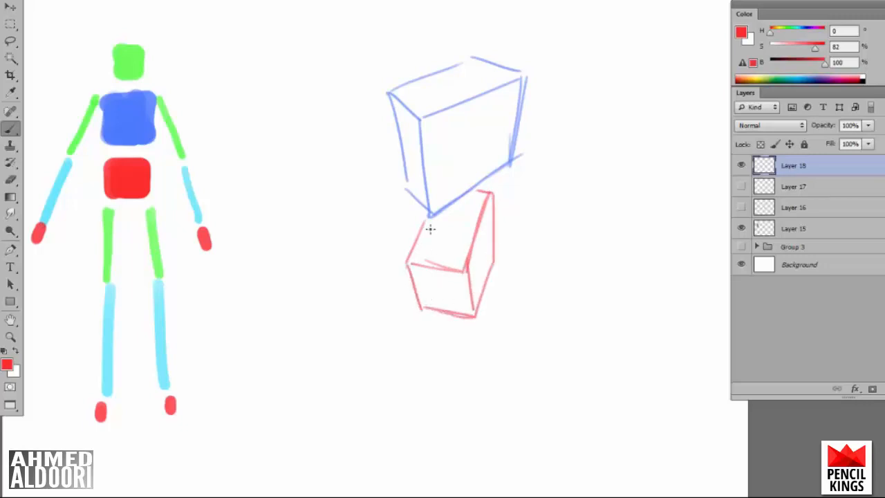
drag(449, 76, 464, 44)
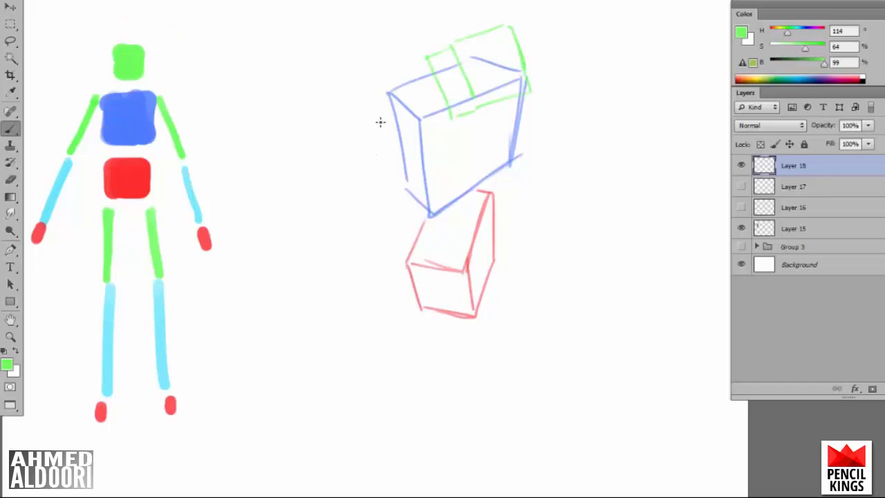
Draw the reaching green arm, red hand boxes, green thighs and cyan lower legs.
drag(380, 122, 284, 186)
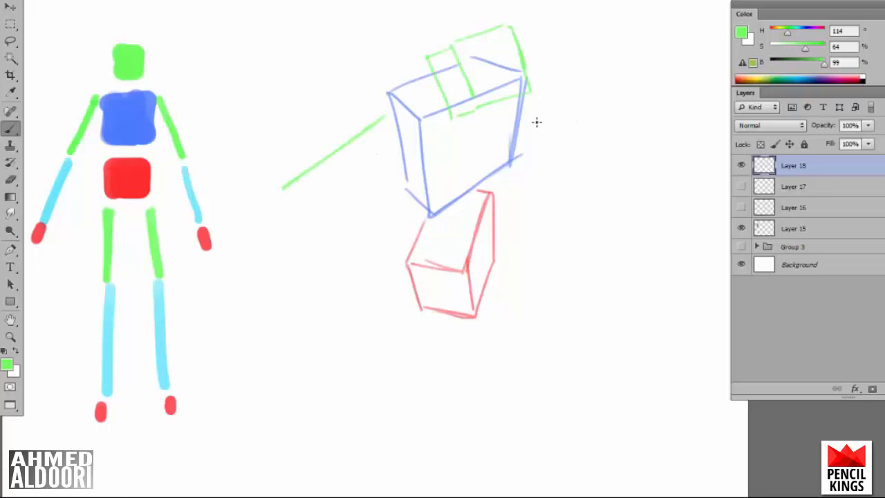
mouse_move(195, 189)
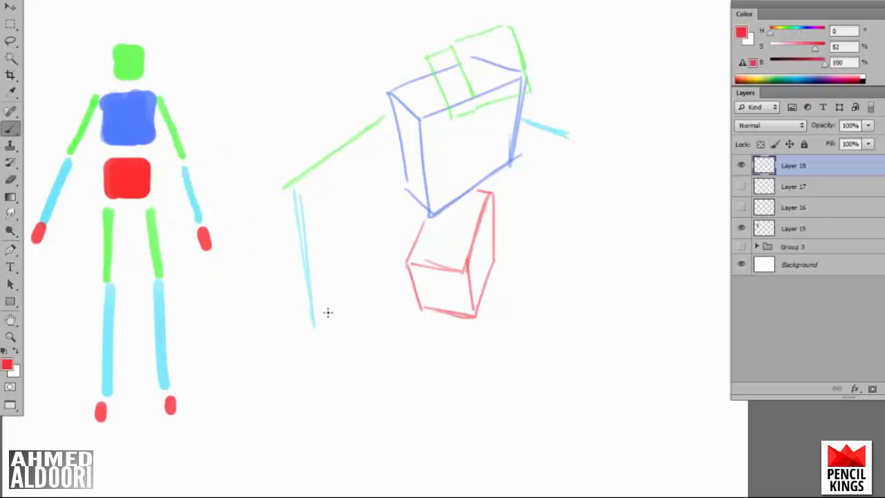
drag(311, 325, 325, 367)
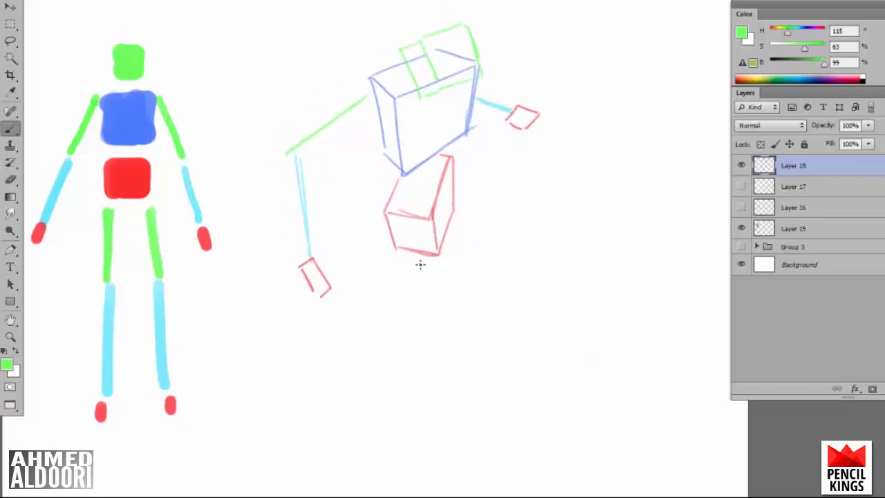
drag(422, 266, 550, 311)
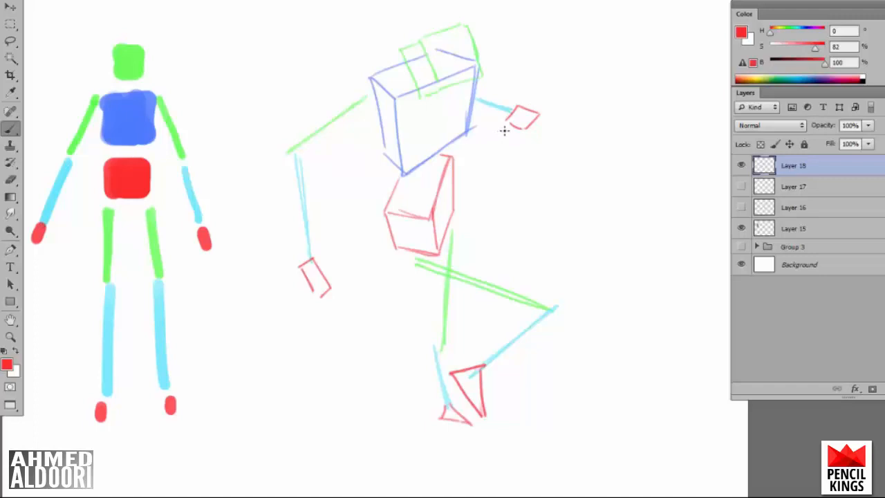
drag(498, 138, 622, 7)
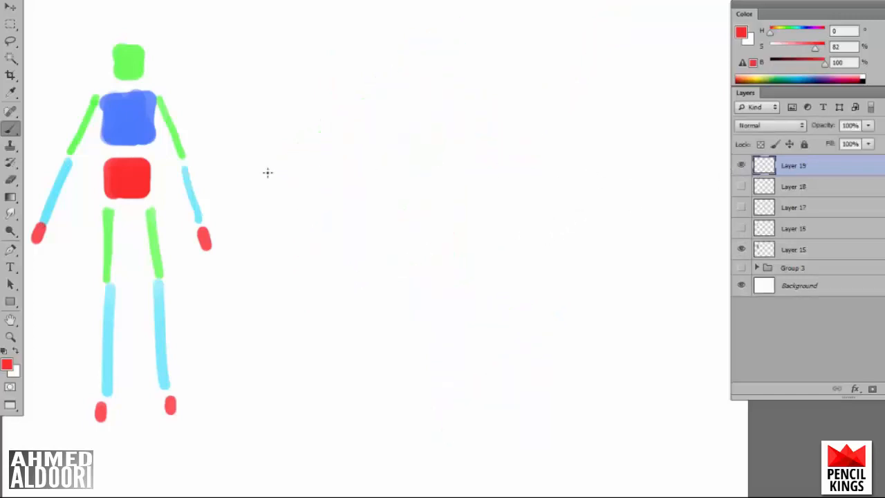
Draw a tilted blue ribcage box and red pelvis box for the next pose.
drag(412, 188, 492, 155)
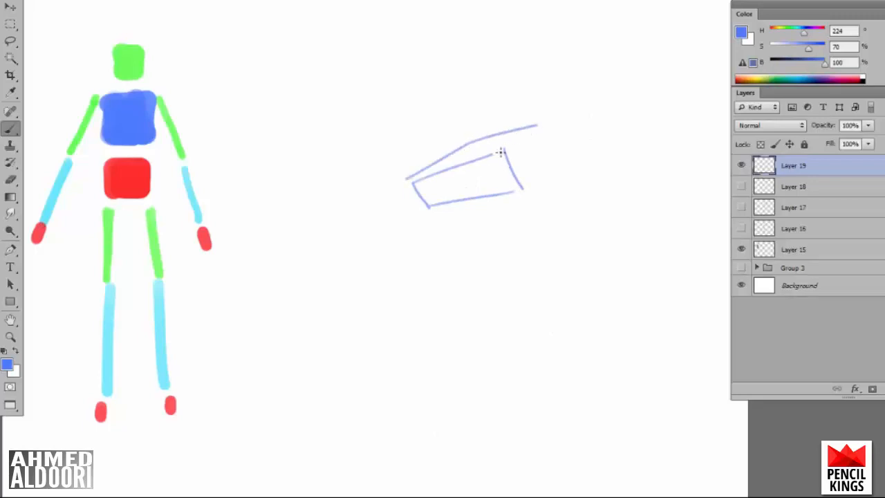
drag(505, 149, 565, 149)
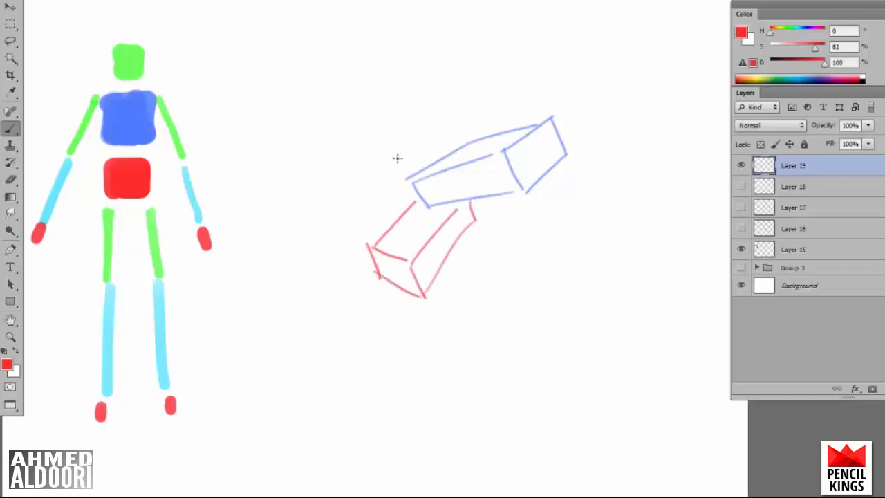
click(127, 62)
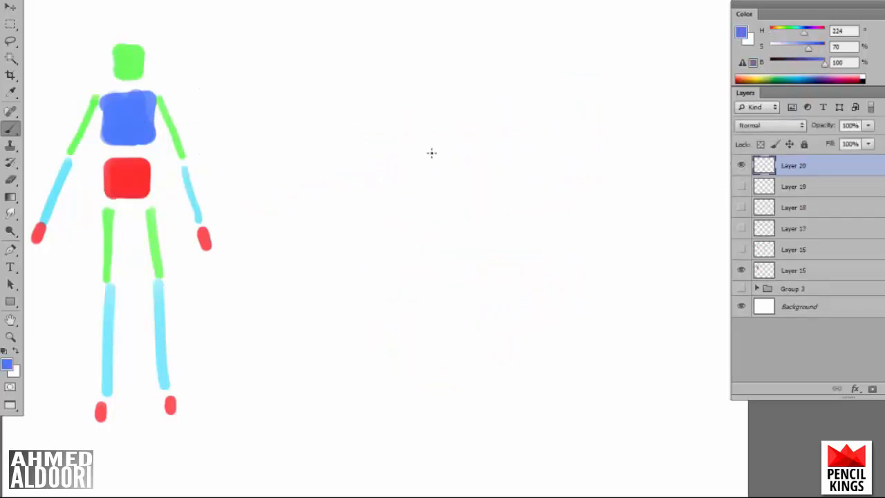
mouse_move(423, 136)
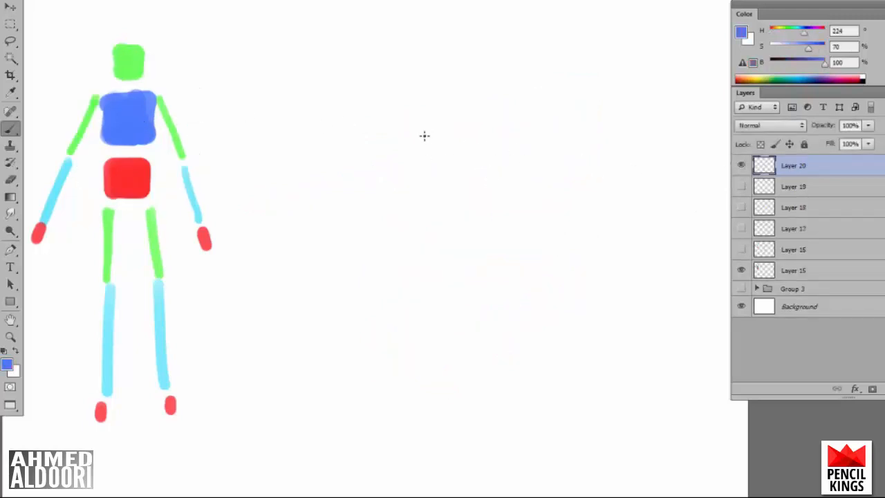
Draw the crouching pose's blue ribcage, red pelvis and green head boxes.
drag(422, 135, 484, 235)
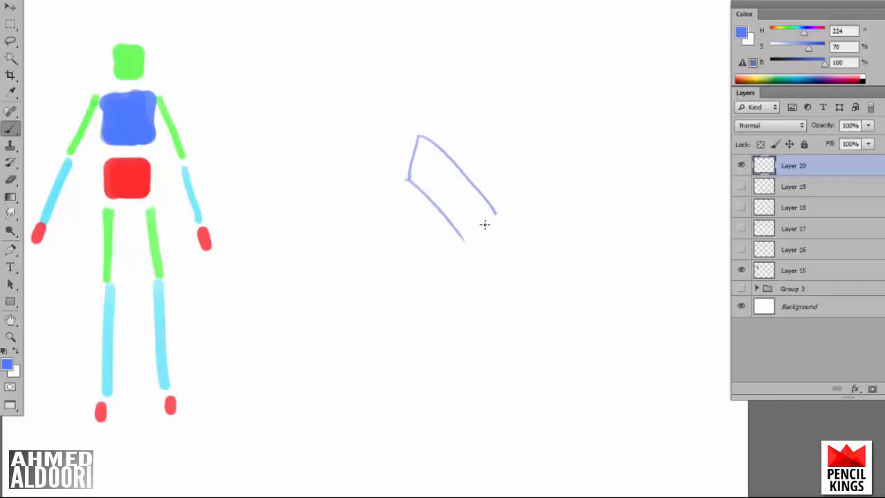
drag(421, 135, 522, 183)
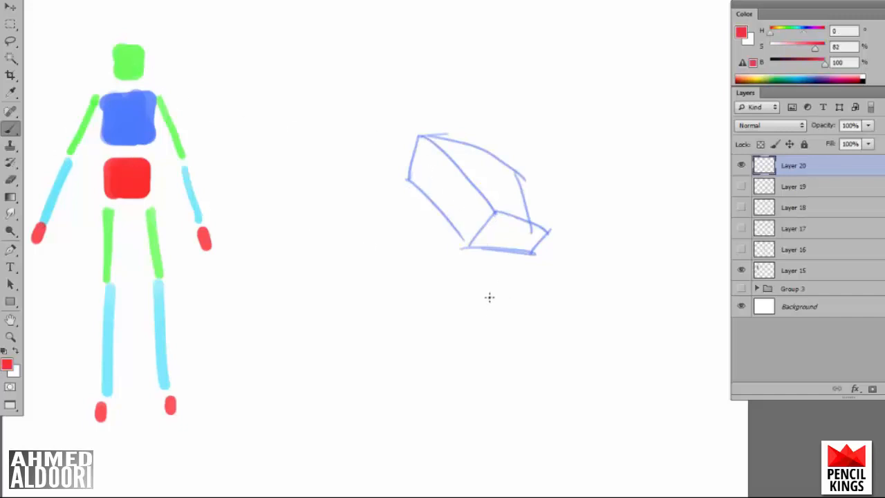
mouse_move(484, 299)
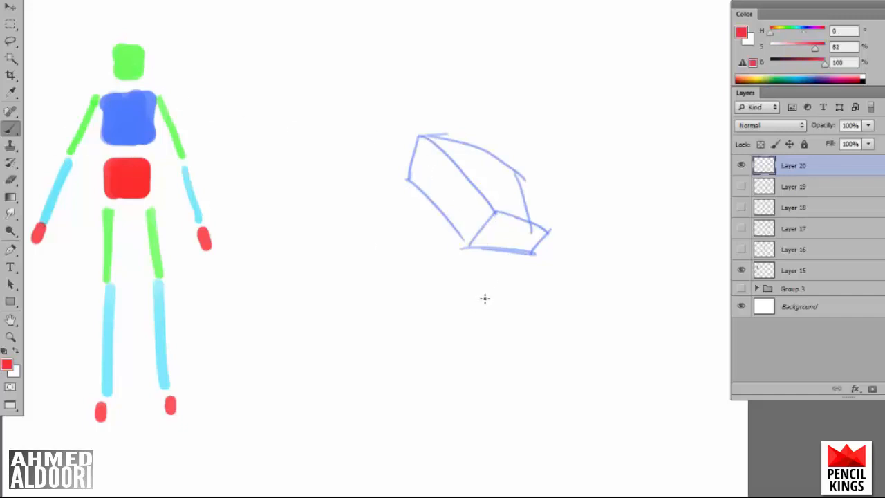
drag(473, 286, 491, 348)
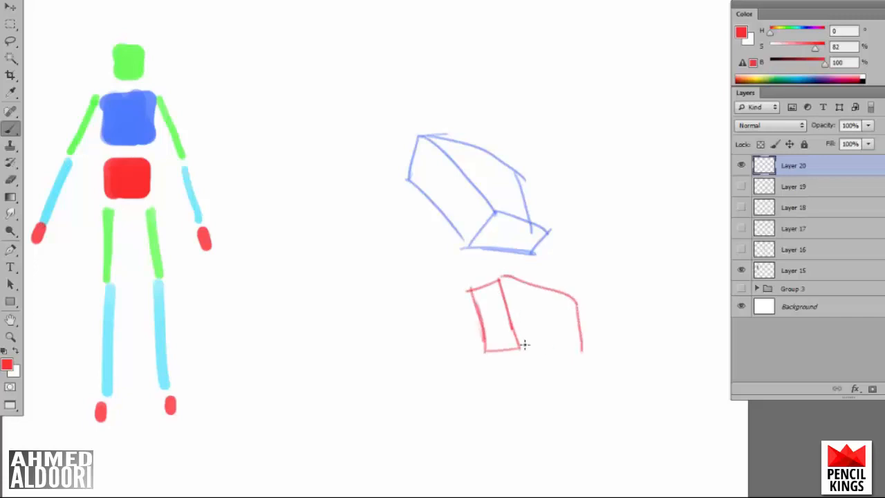
drag(526, 346, 580, 346)
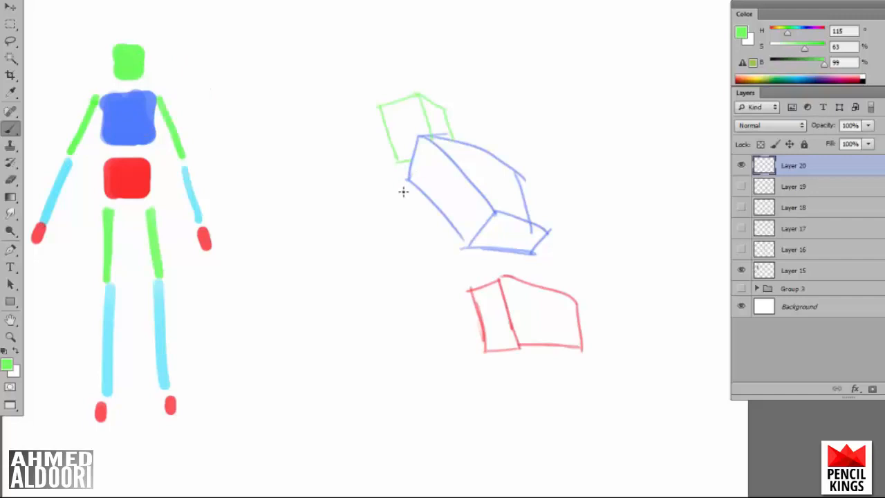
Draw green upper arms with a joint mark and a cyan forearm reaching down right.
drag(421, 155, 412, 261)
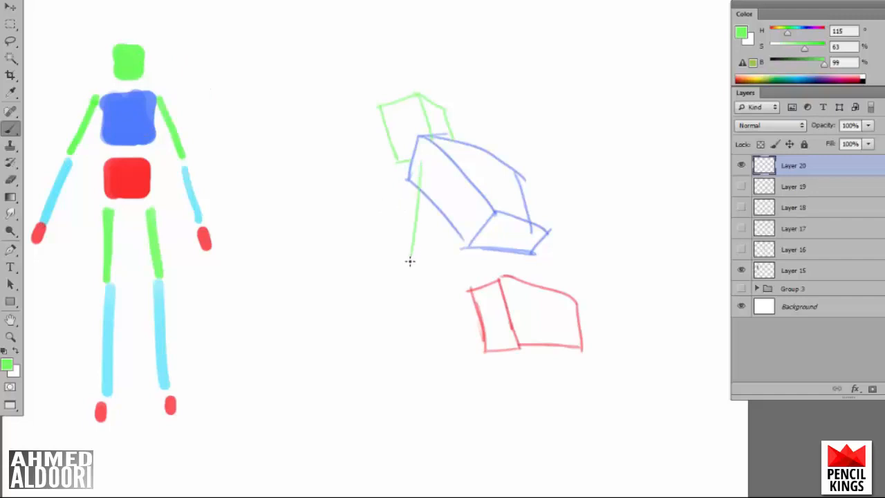
click(408, 274)
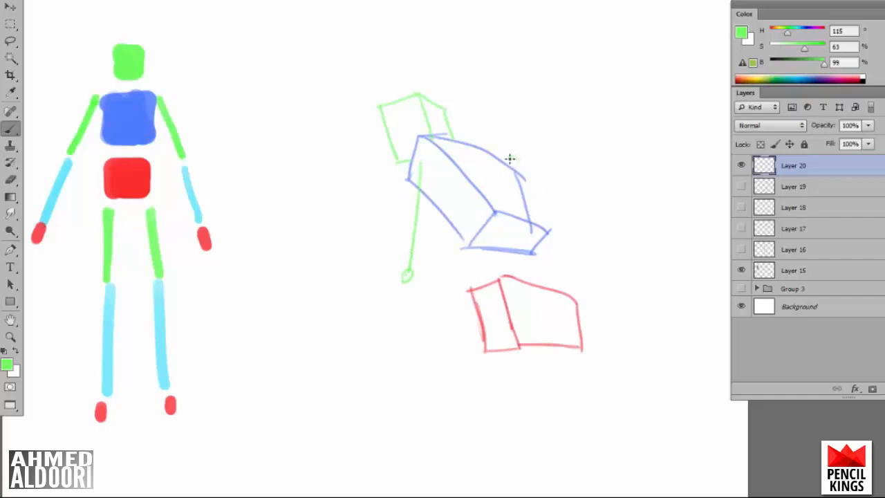
drag(508, 159, 574, 169)
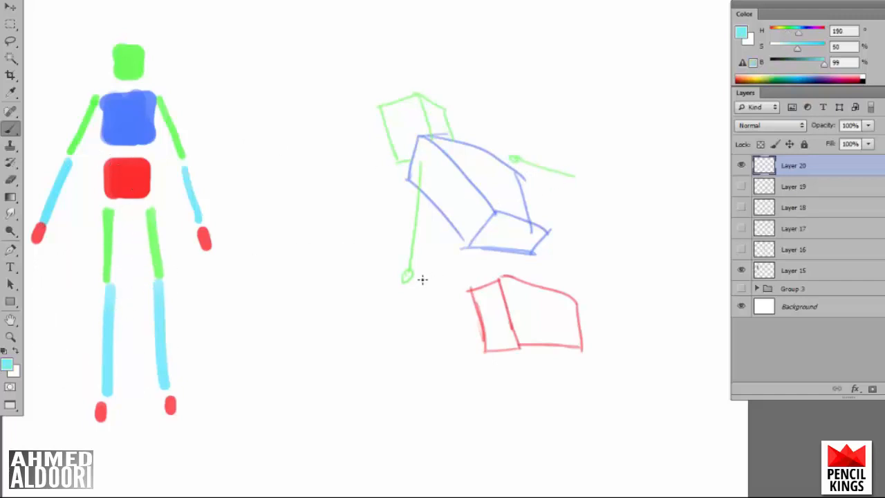
drag(407, 279, 483, 276)
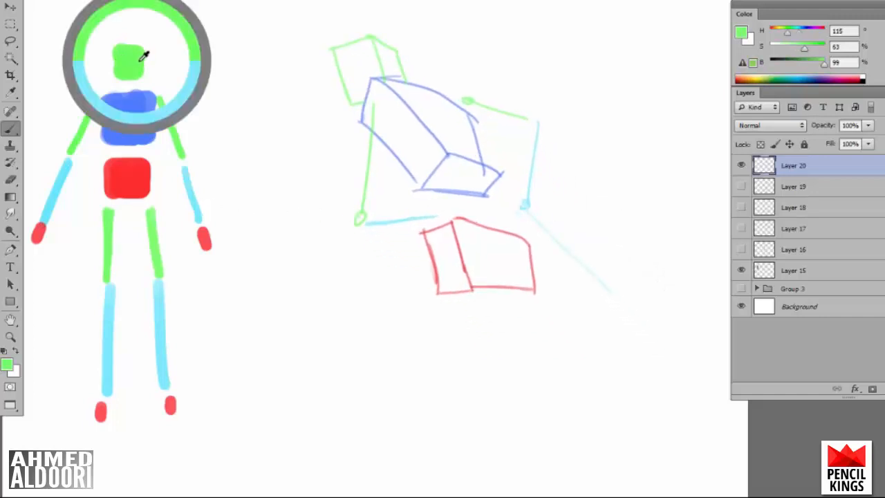
Draw the green thighs and cyan shins of the crouching legs.
drag(274, 376, 464, 307)
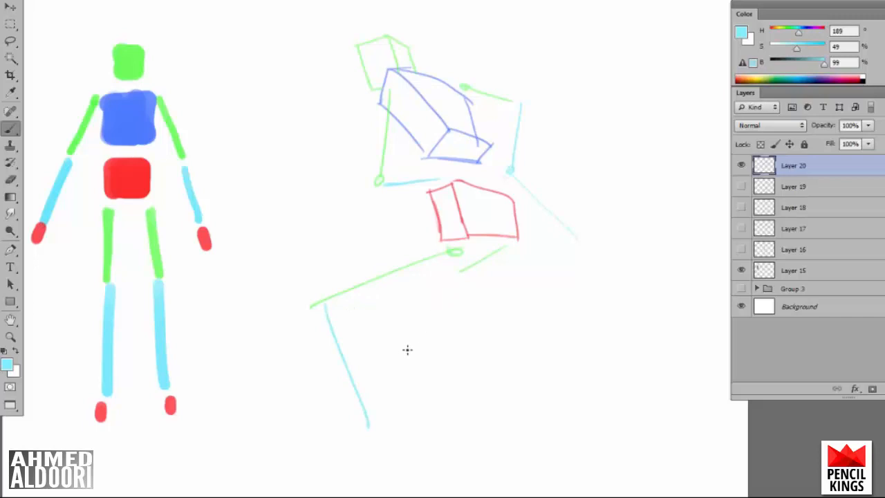
mouse_move(468, 296)
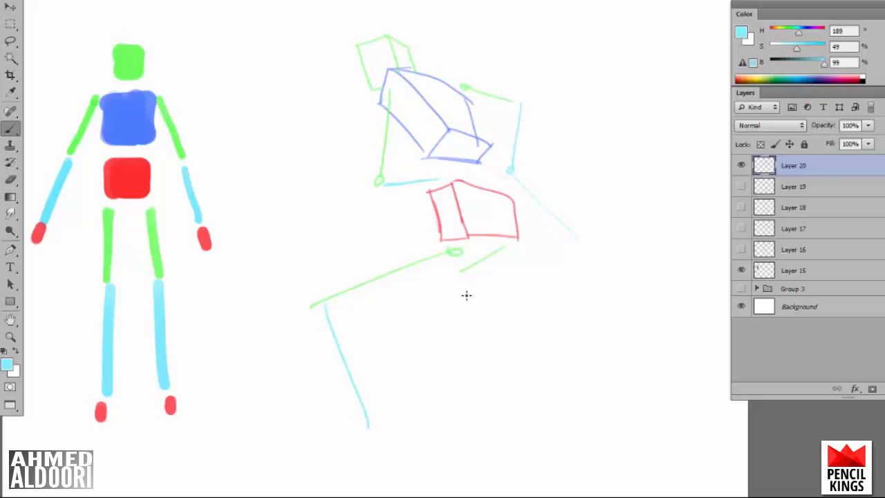
drag(422, 279, 491, 371)
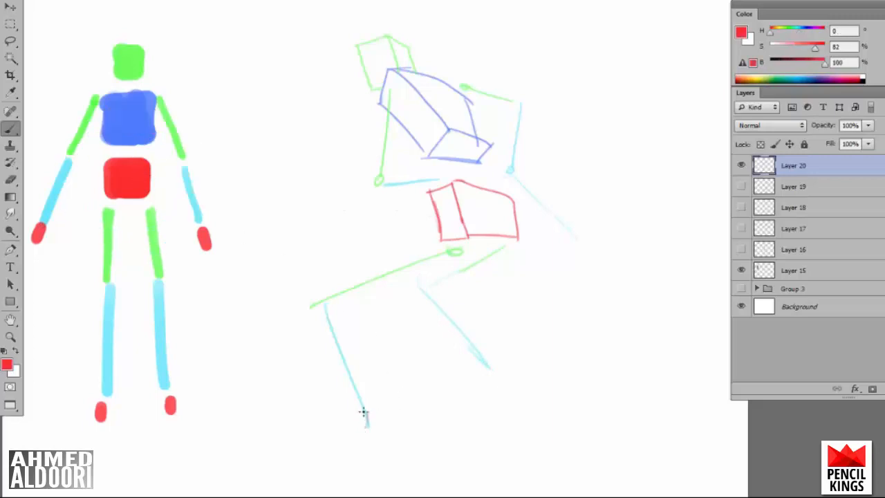
drag(352, 415, 399, 449)
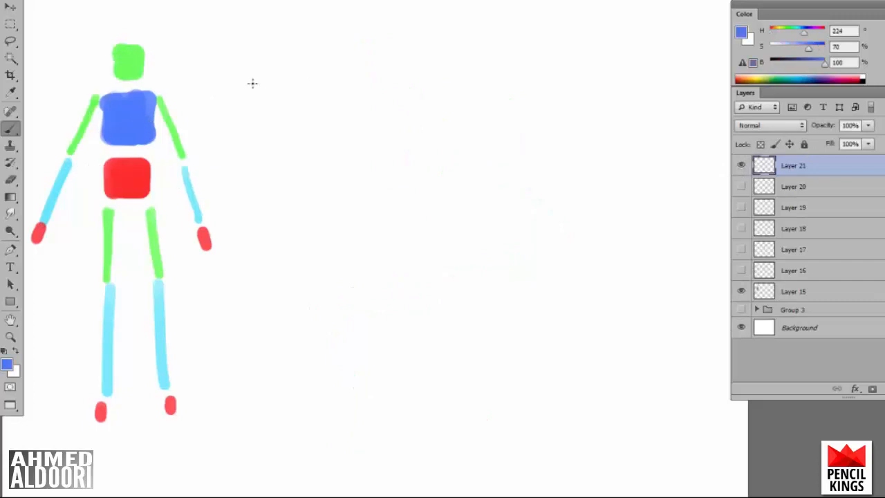
mouse_move(425, 132)
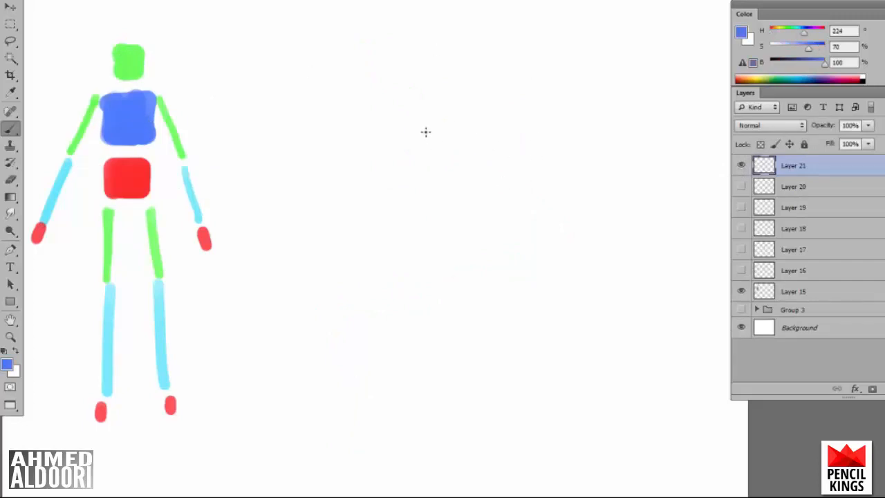
Draw the leaning pose's blue ribcage box and green head box.
drag(426, 132, 540, 188)
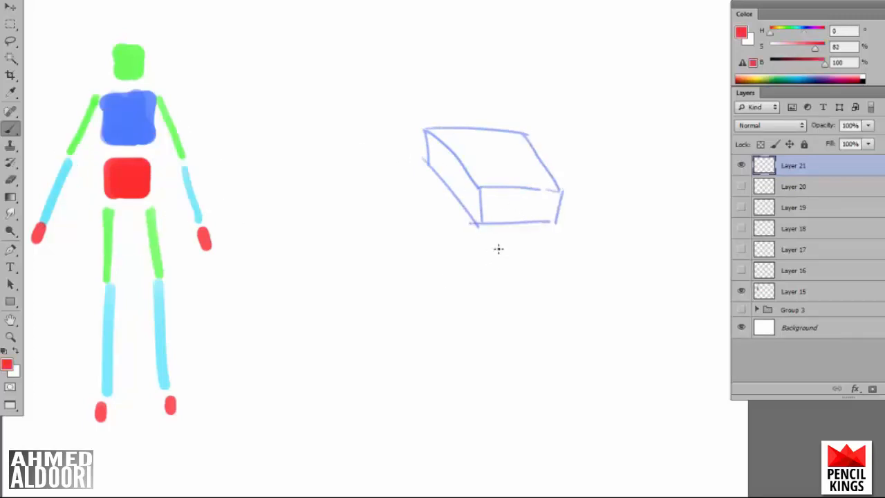
mouse_move(495, 246)
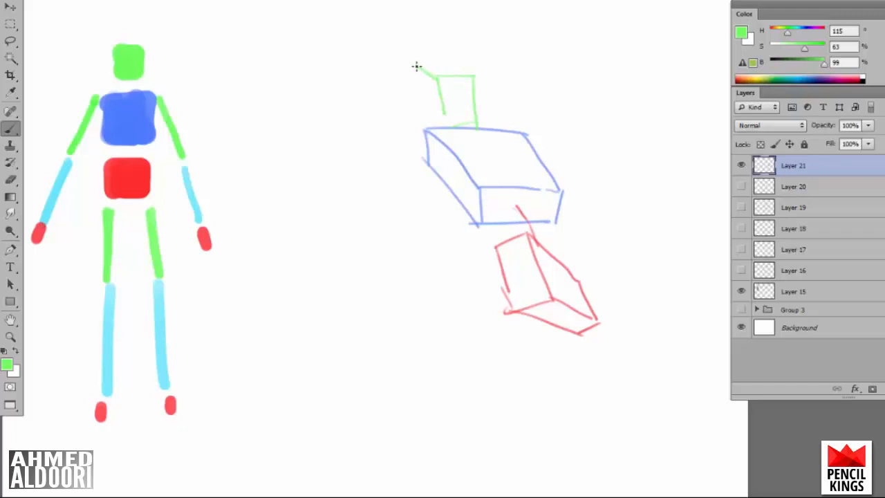
drag(417, 67, 429, 141)
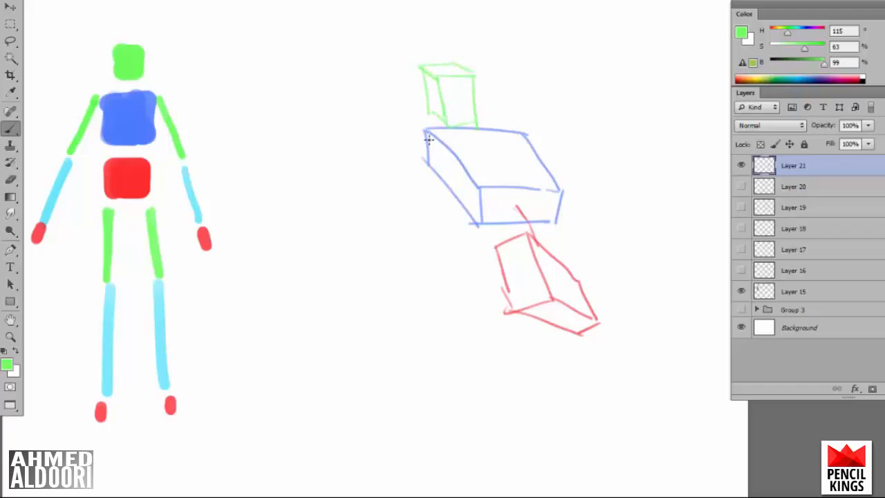
mouse_move(412, 166)
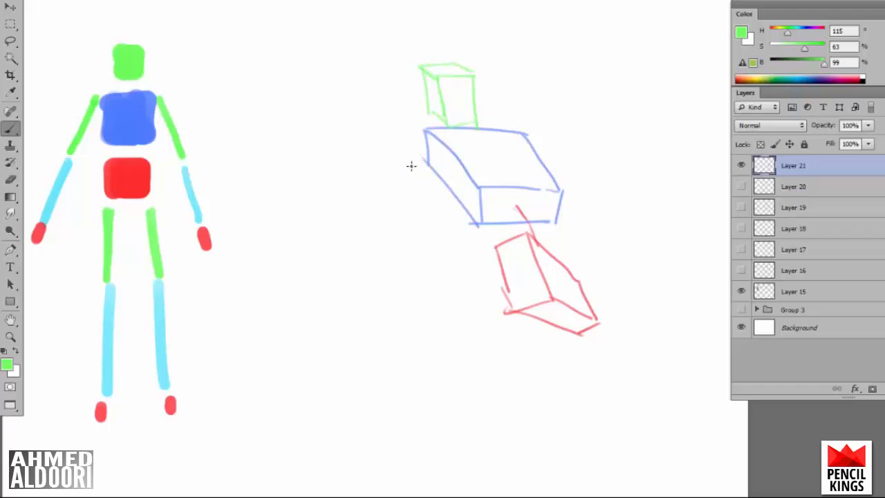
Draw green upper arms, cyan forearms and red hands on both sides.
drag(412, 166, 335, 191)
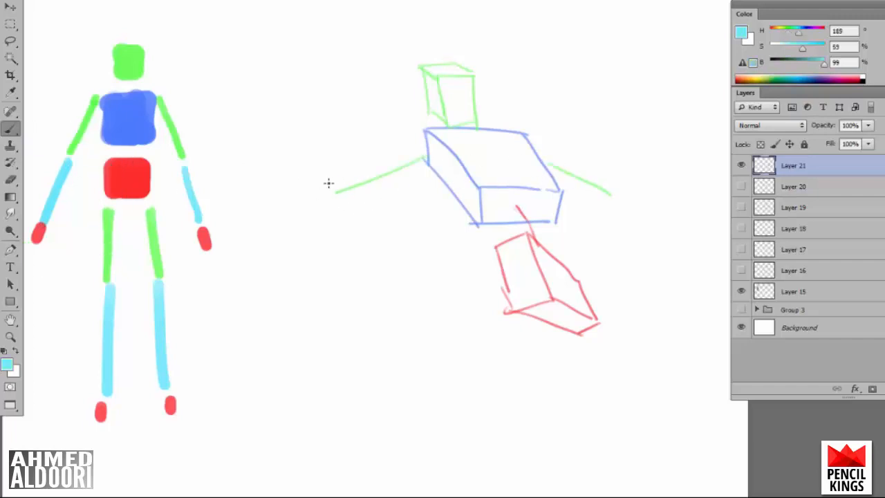
drag(332, 191, 276, 242)
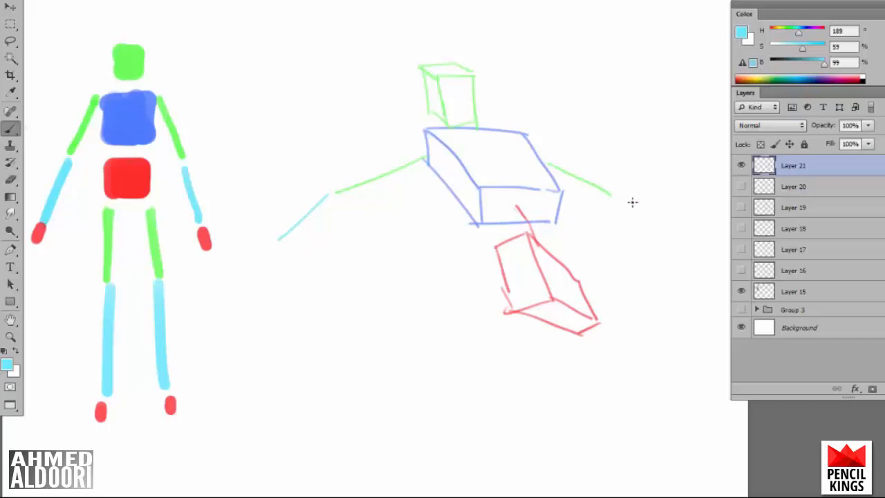
drag(609, 201, 657, 197)
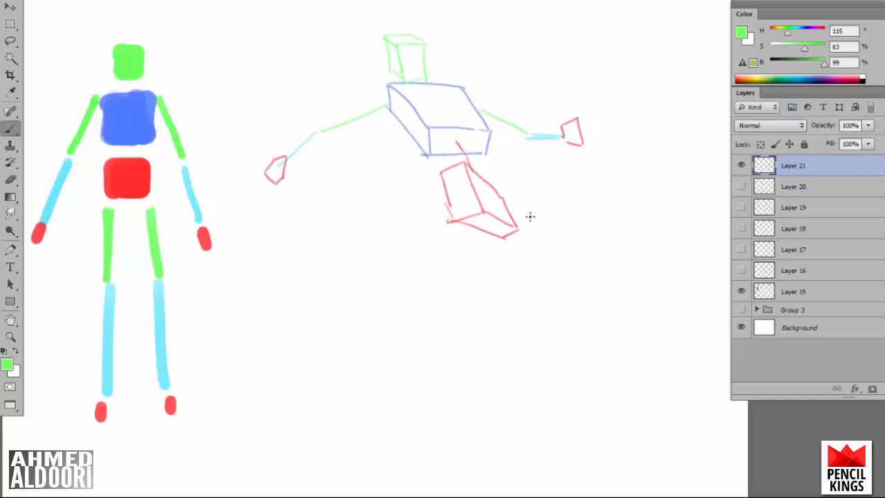
Sketch green thighs, cyan shins and red feet.
drag(467, 235, 609, 194)
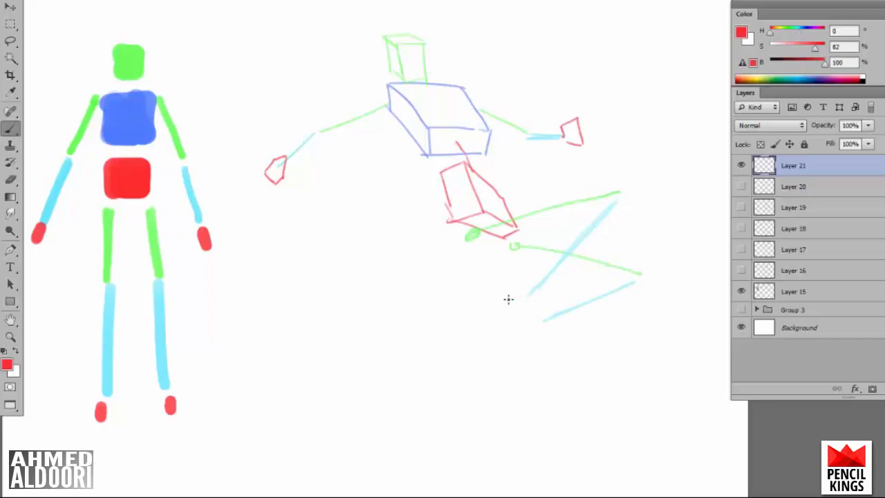
drag(539, 284, 514, 339)
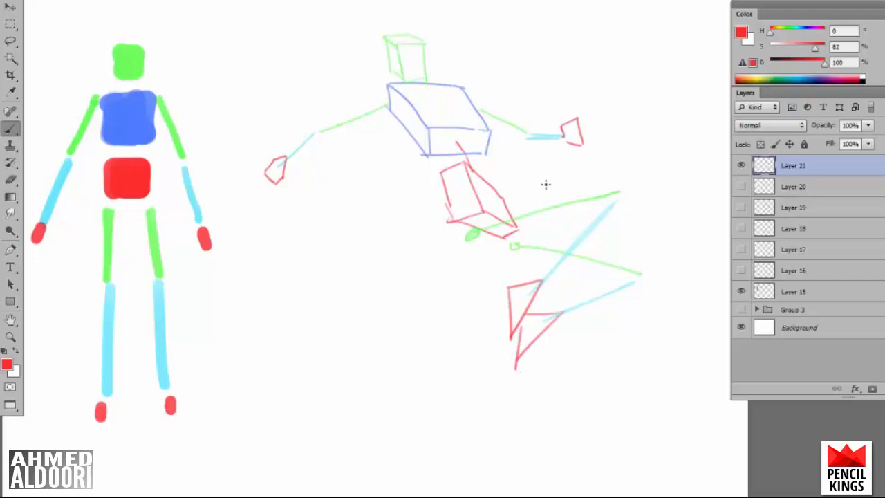
mouse_move(275, 159)
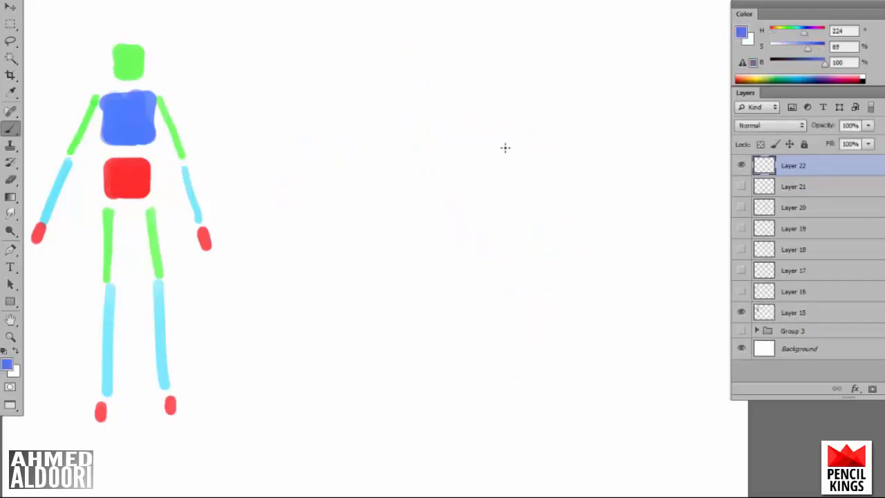
Draw the blue ribcage box and green cube head on the fresh layer.
drag(422, 163, 525, 141)
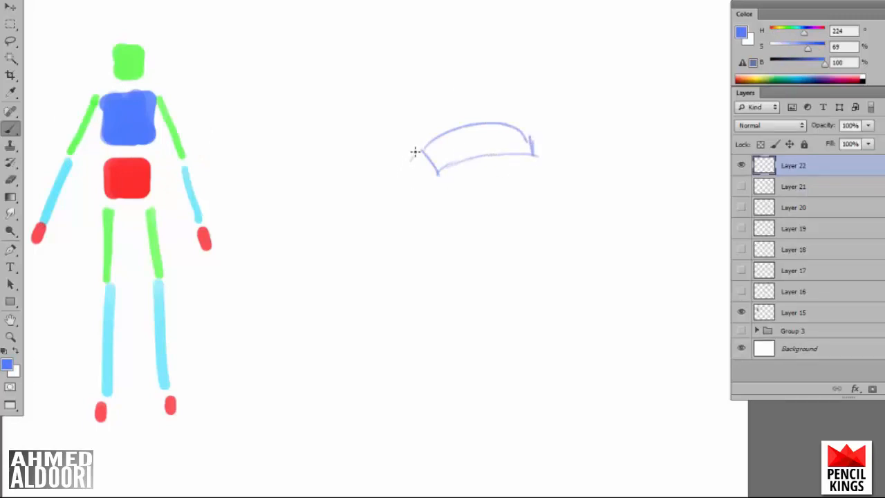
drag(415, 155, 432, 260)
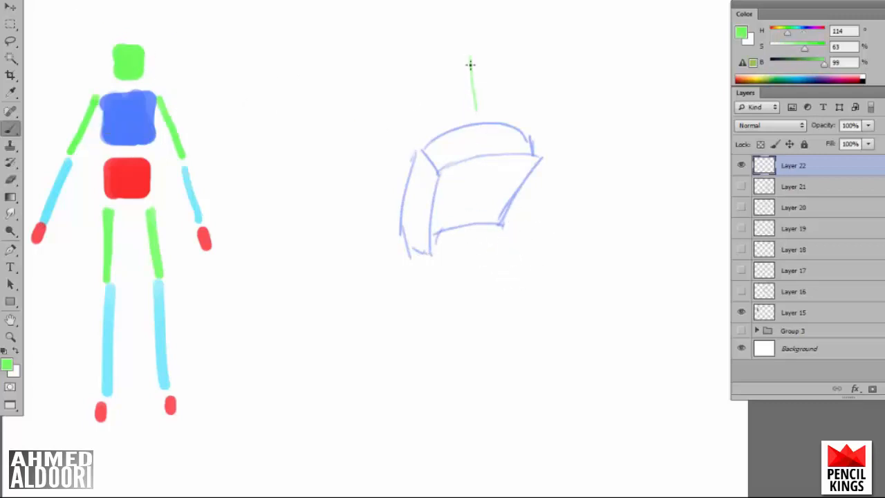
drag(470, 53, 511, 110)
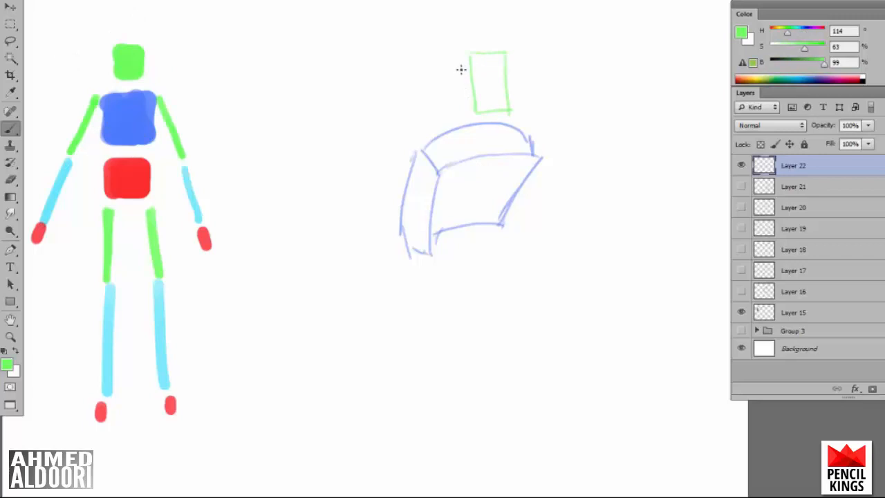
drag(460, 69, 453, 118)
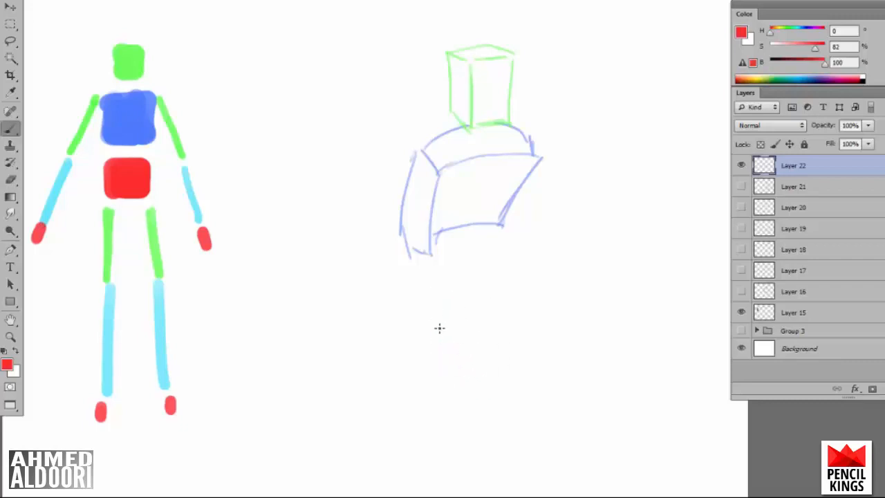
Shape the red pelvis box and add the arms.
drag(427, 291, 484, 359)
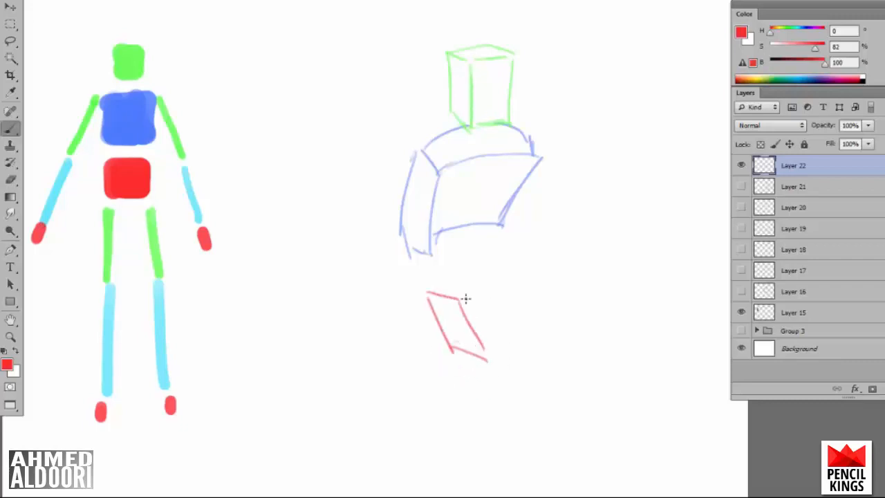
drag(463, 301, 518, 265)
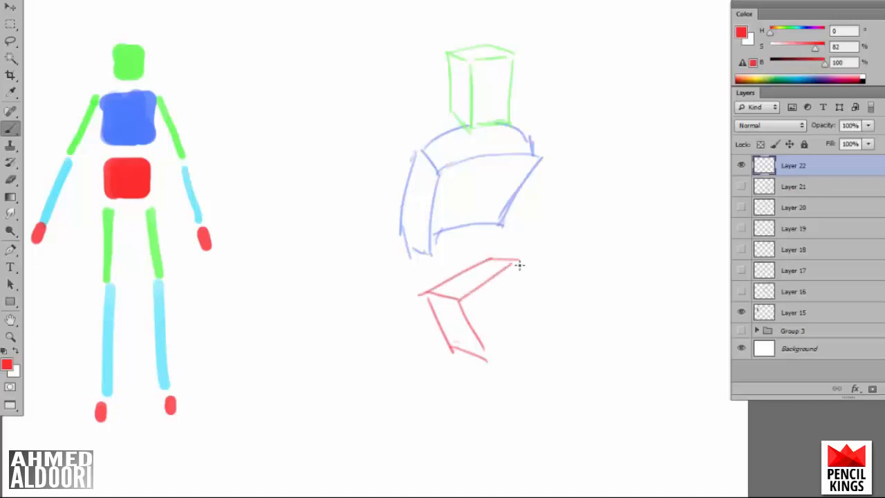
drag(514, 266, 542, 307)
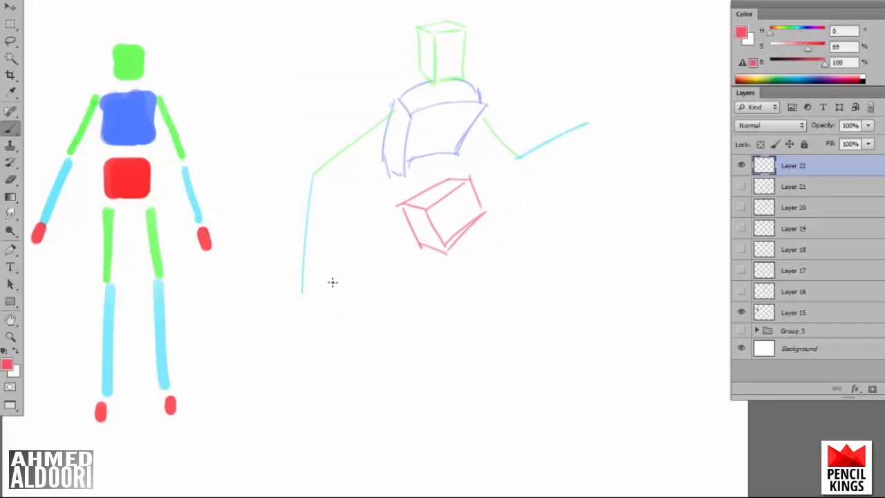
Add red hands on both arms, sketch the legs and red feet.
drag(297, 284, 311, 311)
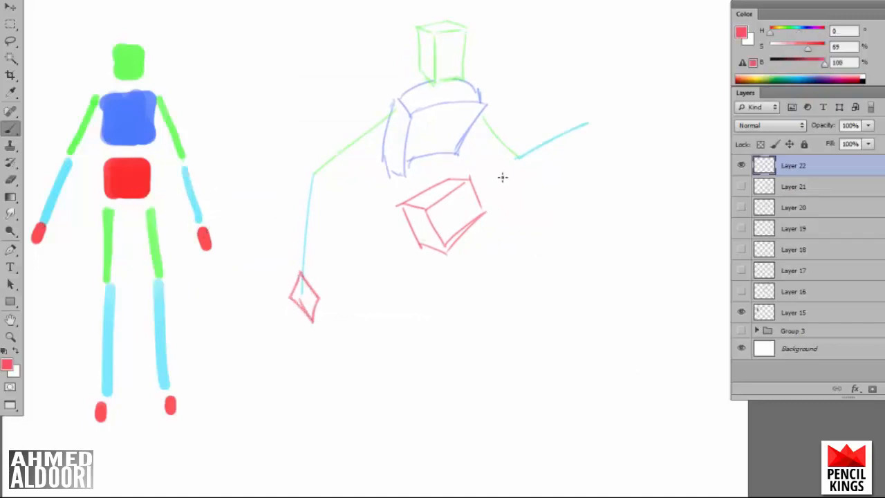
drag(574, 122, 619, 127)
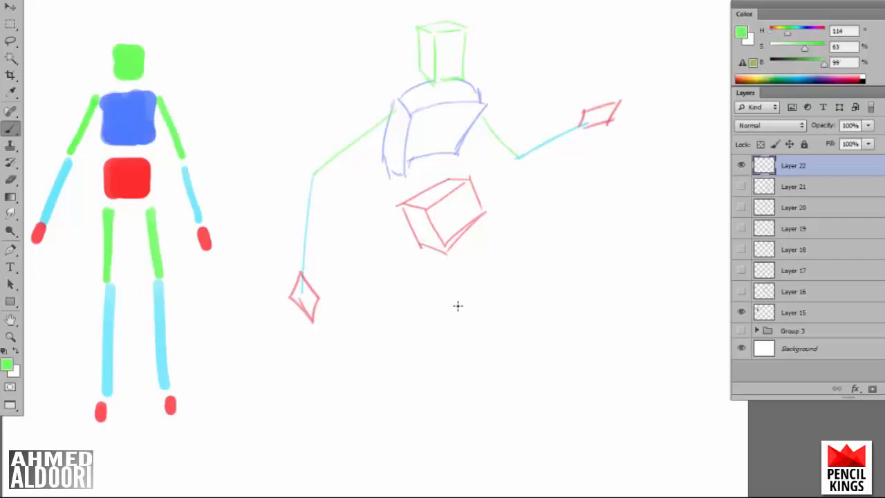
drag(422, 260, 500, 352)
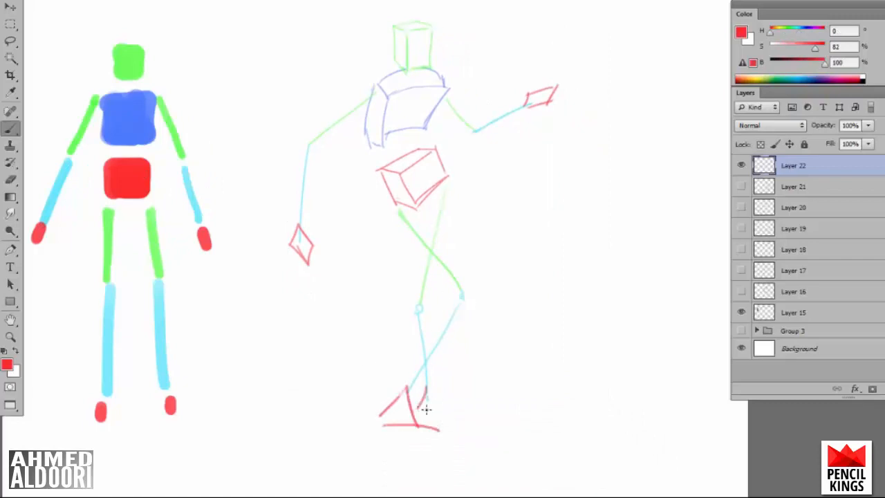
drag(429, 387, 450, 413)
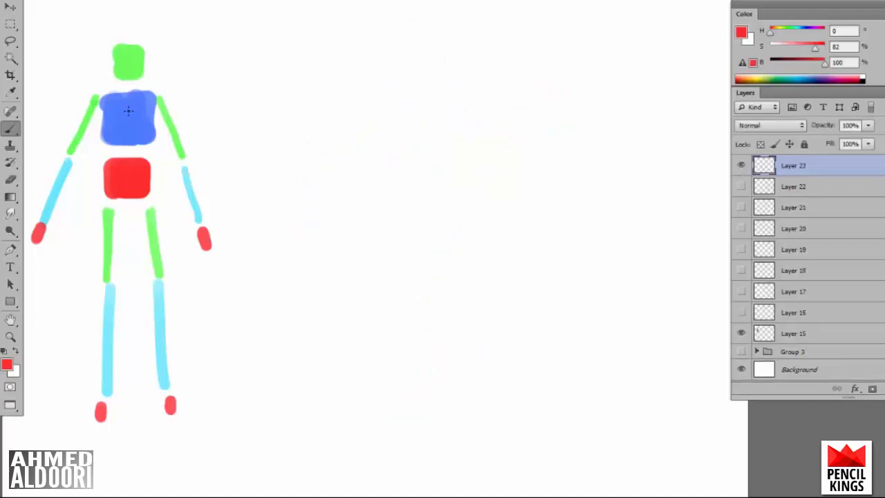
Draw the blue ribcage box and red pelvis box of the eighth pose.
drag(387, 130, 473, 153)
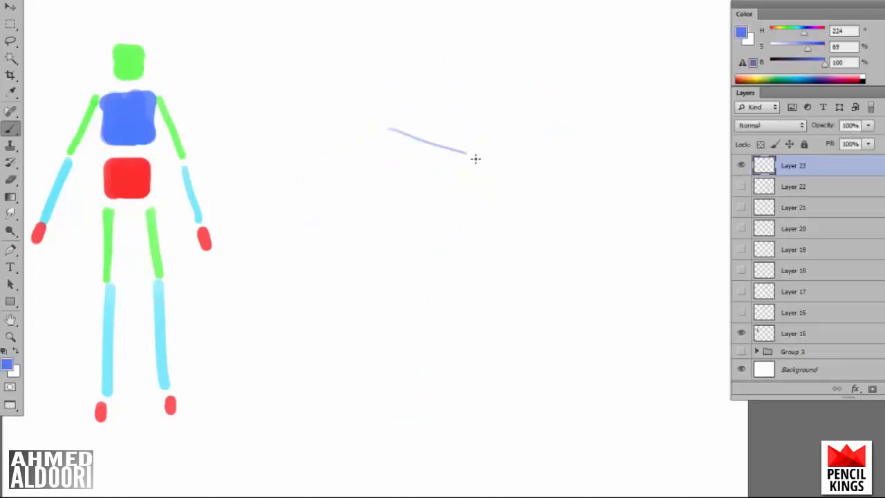
drag(470, 155, 390, 122)
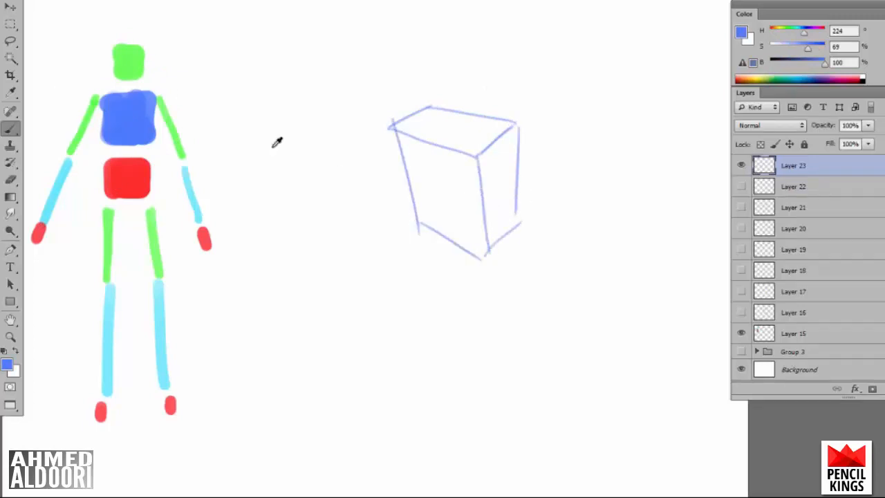
drag(426, 242, 463, 307)
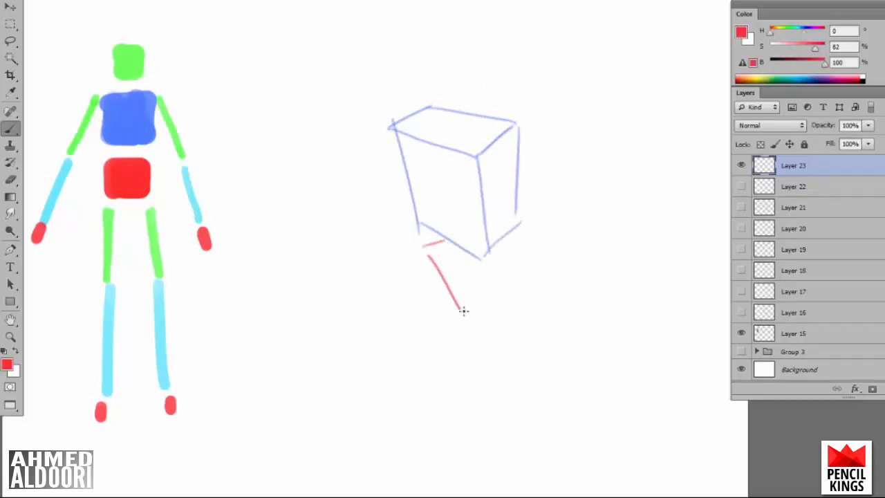
drag(428, 256, 477, 367)
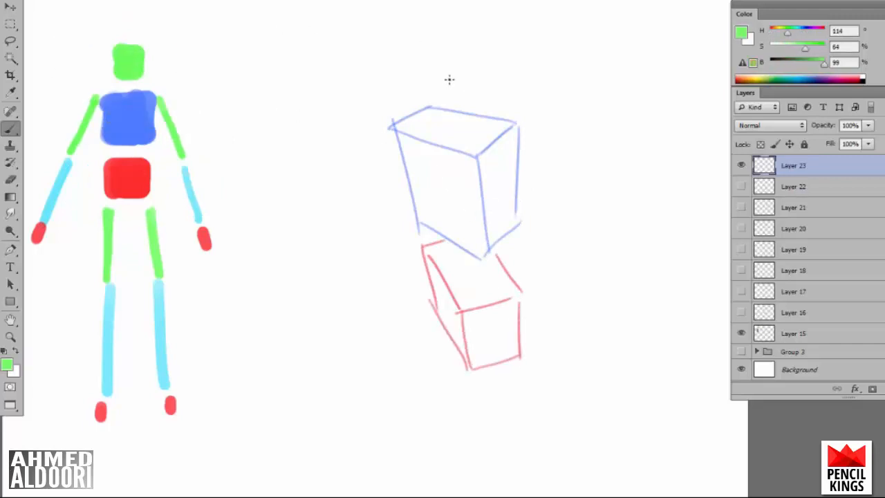
Add green head and arms, a red hand, upper legs and a cyan lower leg.
drag(431, 44, 495, 110)
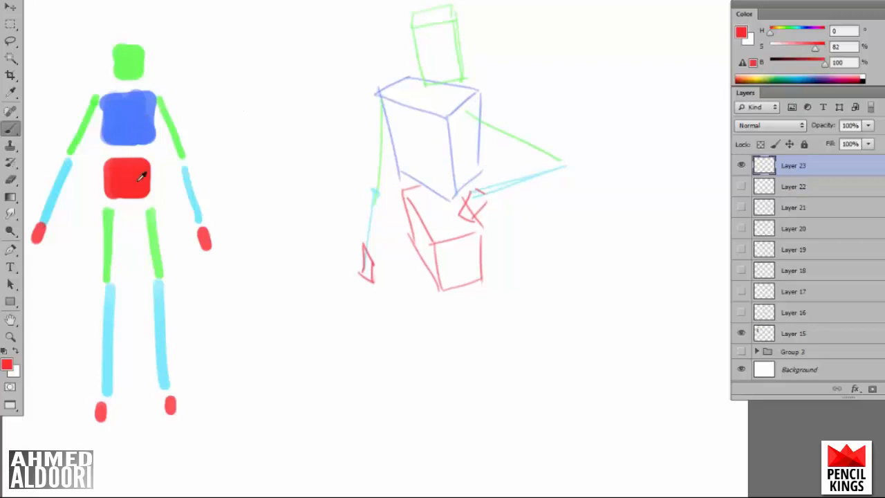
drag(450, 291, 472, 412)
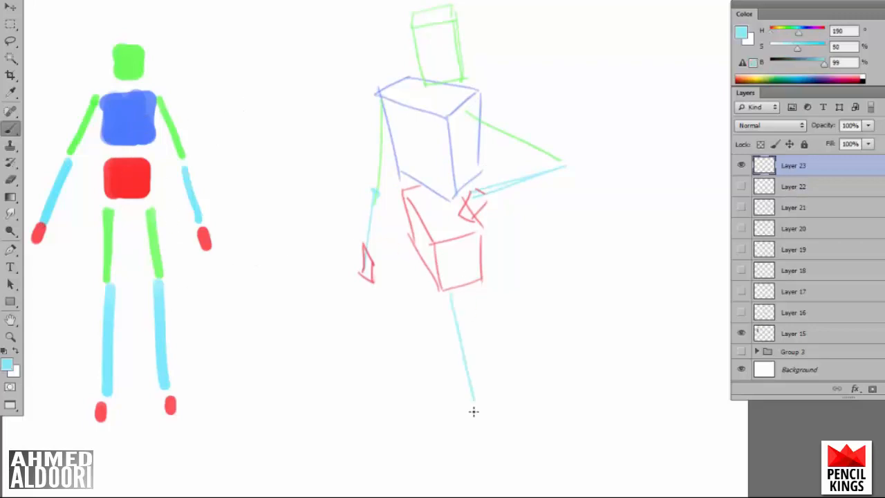